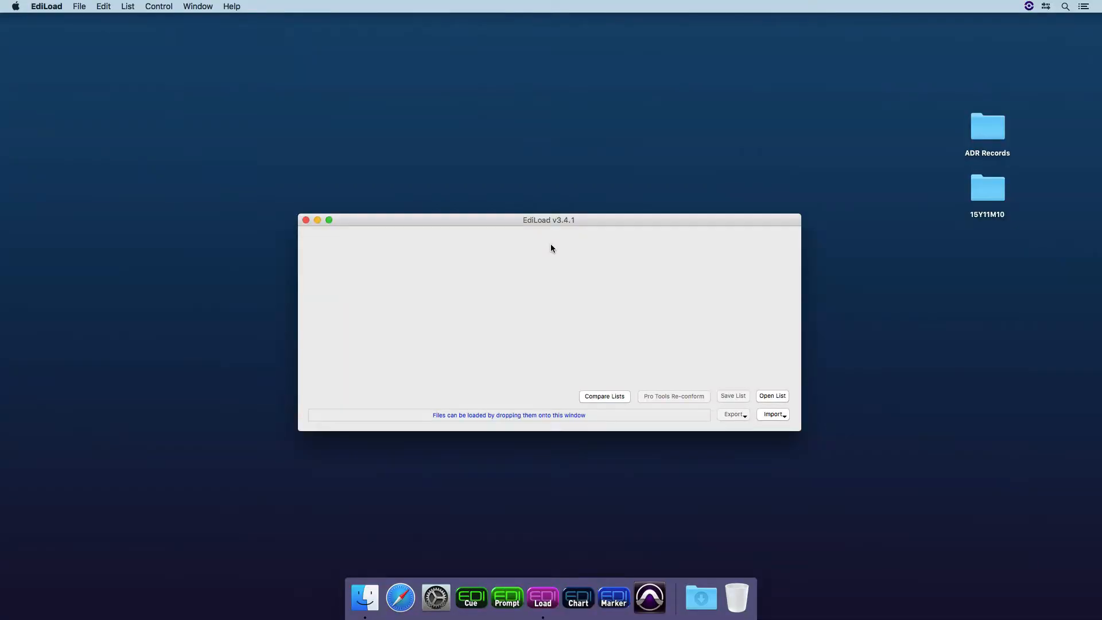
Step: Bring up Window > Spot WAV Files to show the WAV File List
left_click(197, 7)
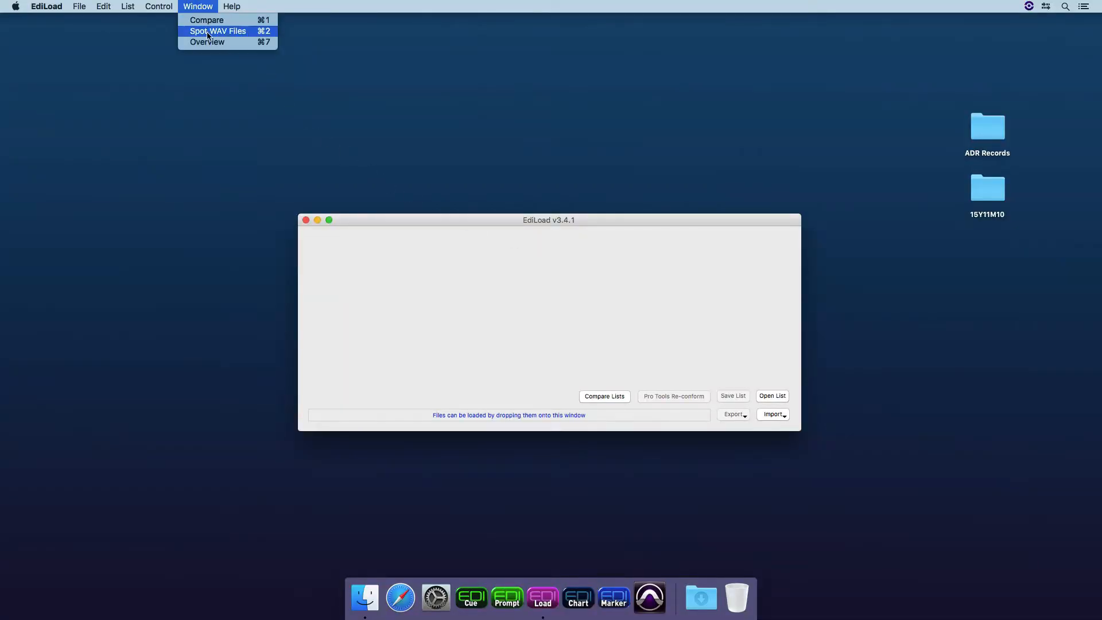
mouse_move(227, 34)
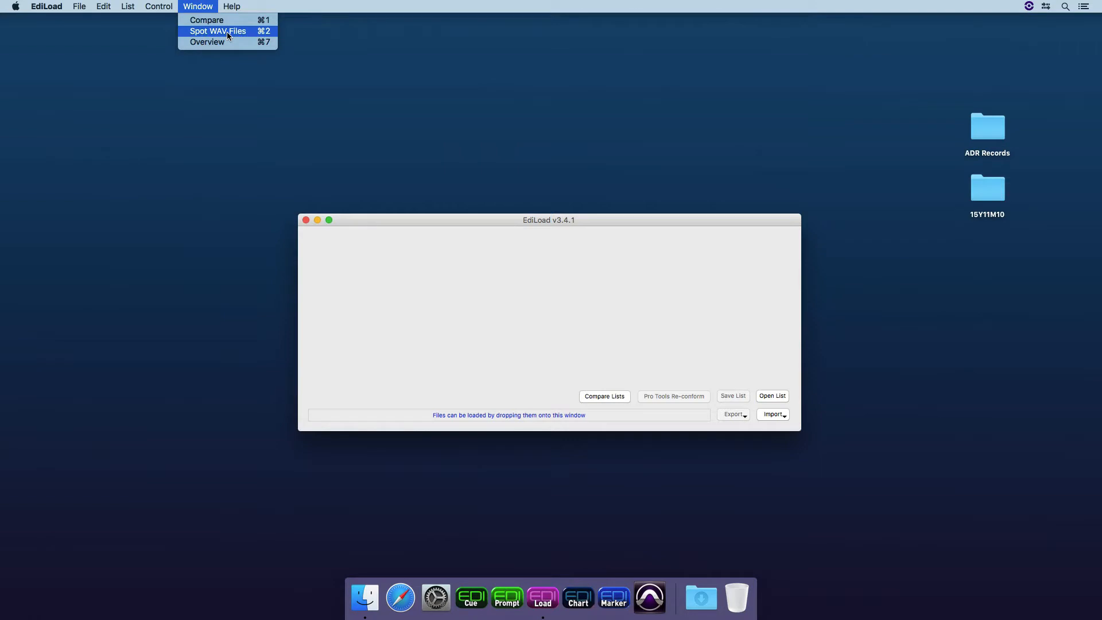
left_click(218, 31)
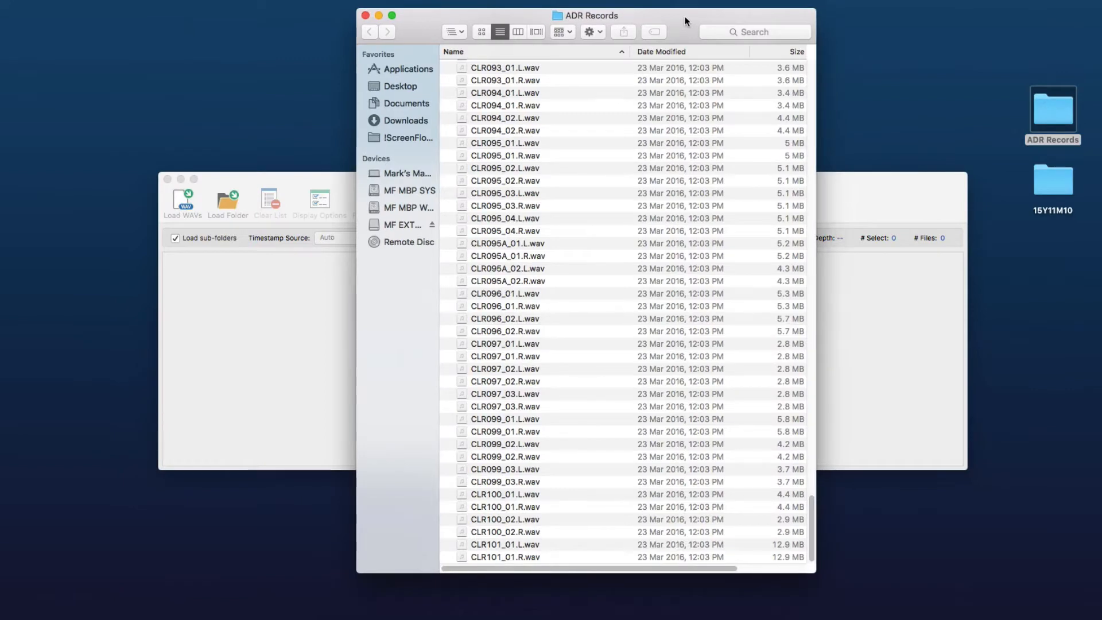
Step: Load the ADR Records WAV files with Original timestamp source and 24 Frame export TC rate
left_click(505, 81)
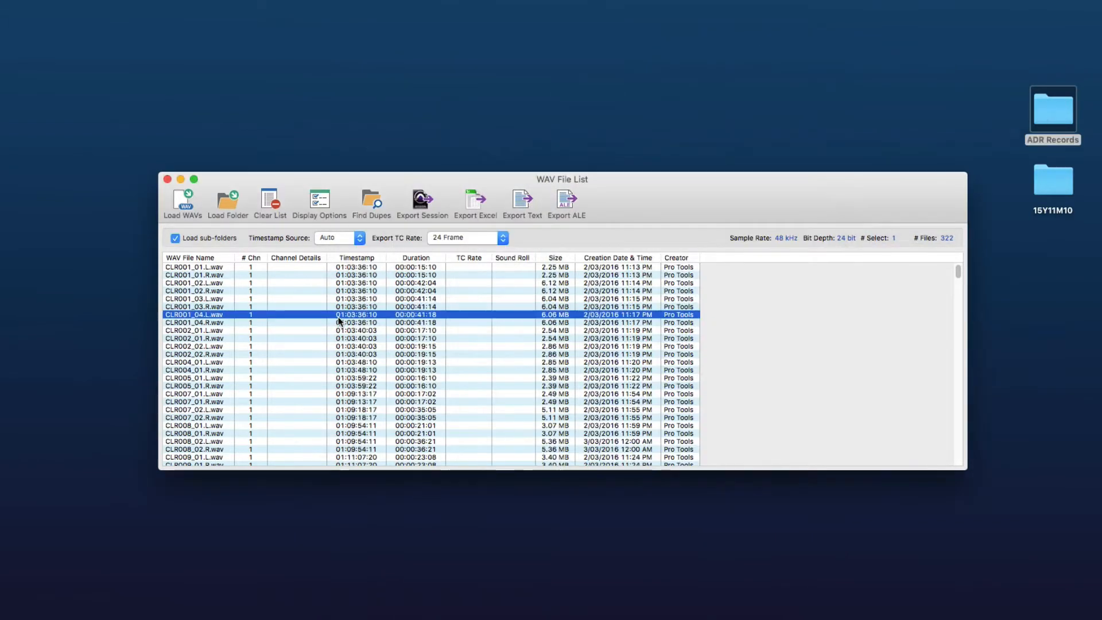
left_click(270, 200)
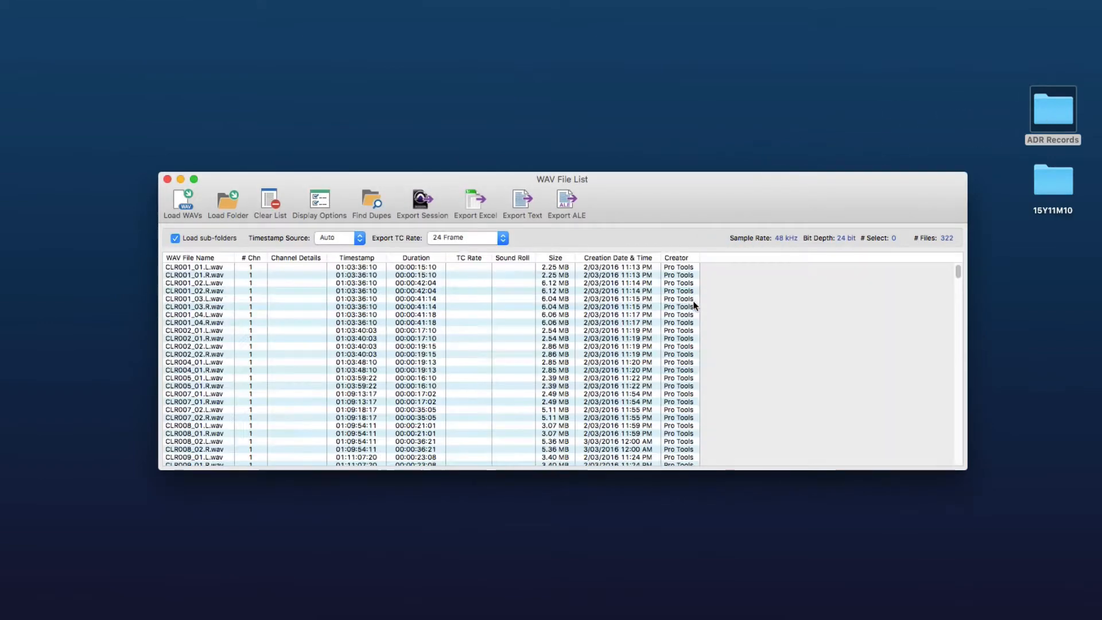
left_click(340, 238)
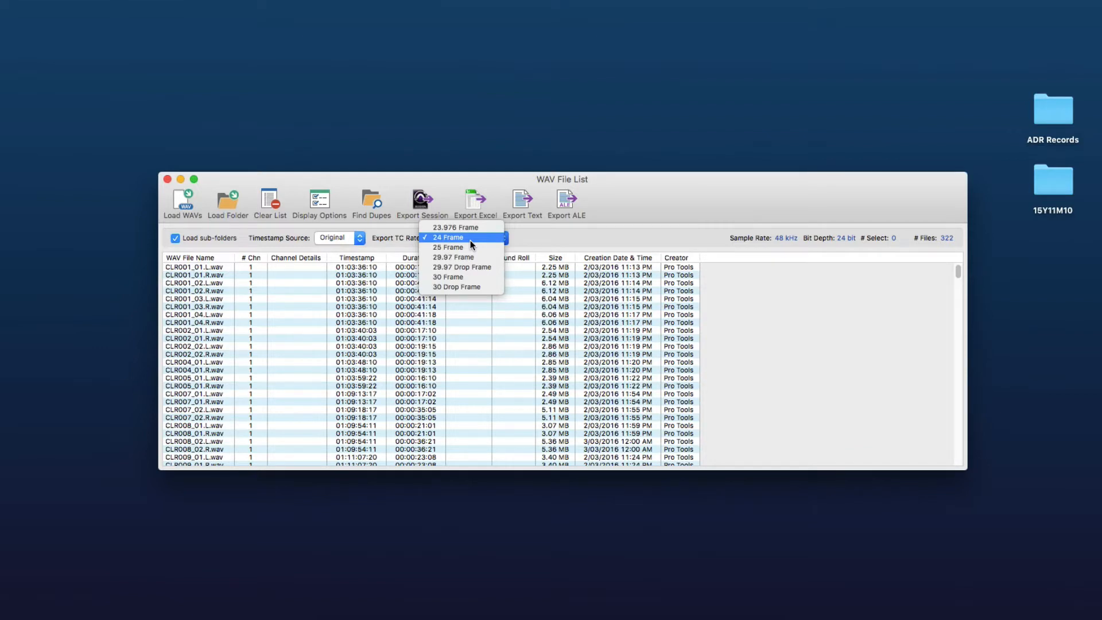
left_click(448, 238)
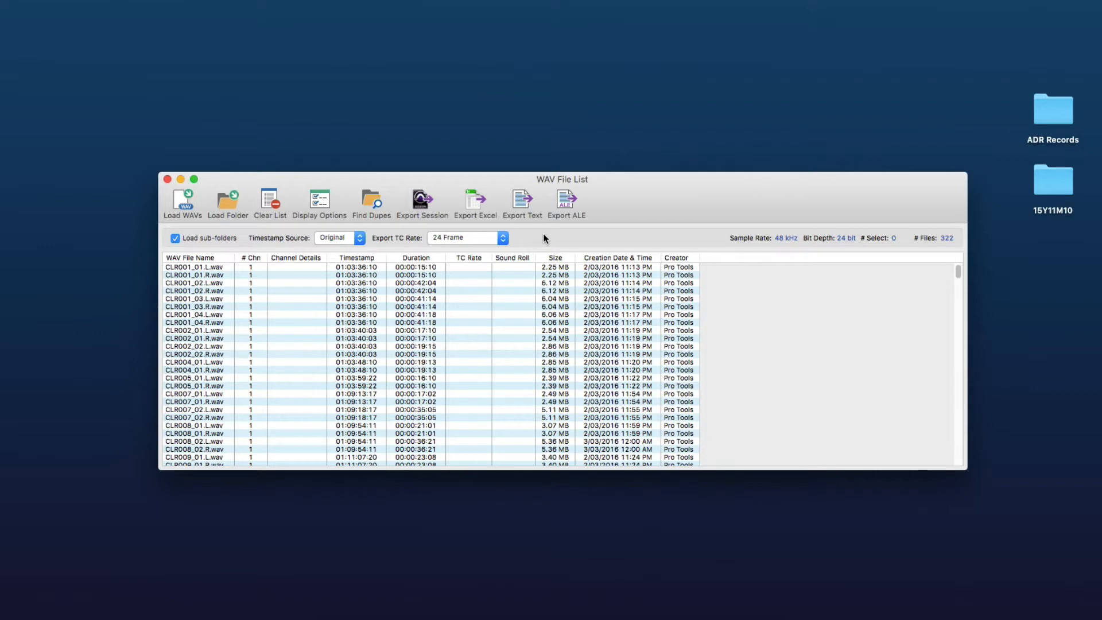
mouse_move(502, 238)
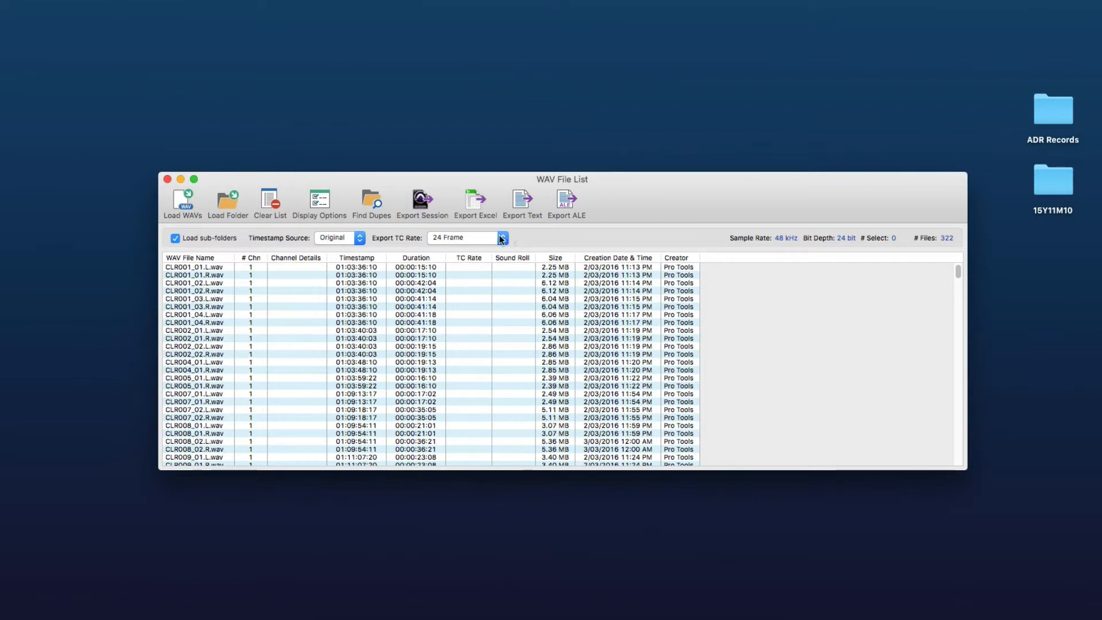
mouse_move(422, 205)
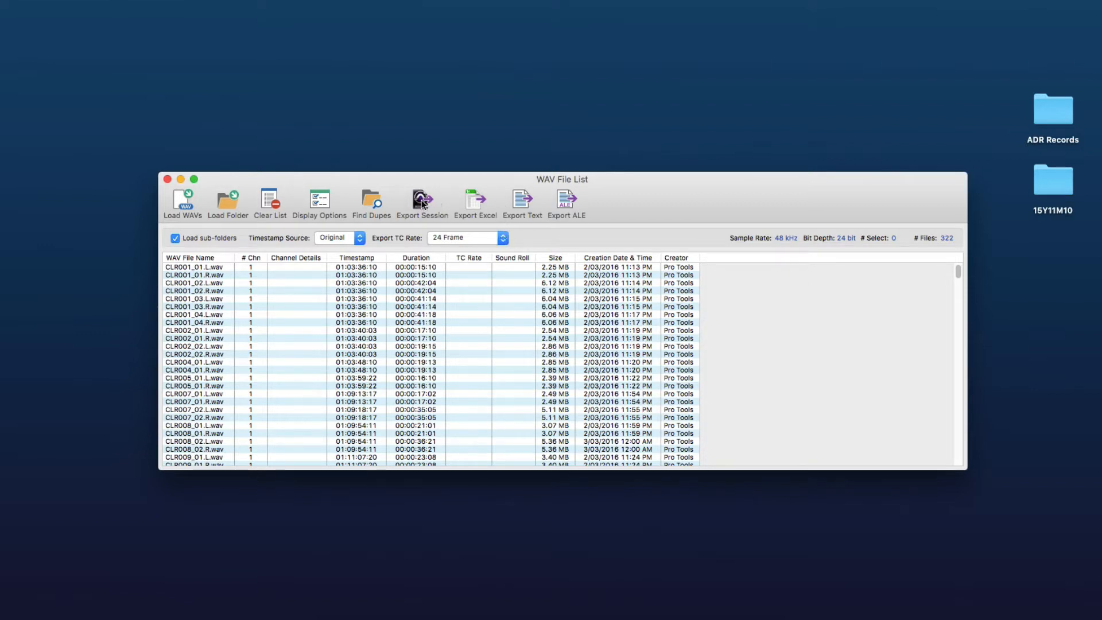
Step: Start the session export, leave audio pull rate at None and accept the parameters
left_click(421, 203)
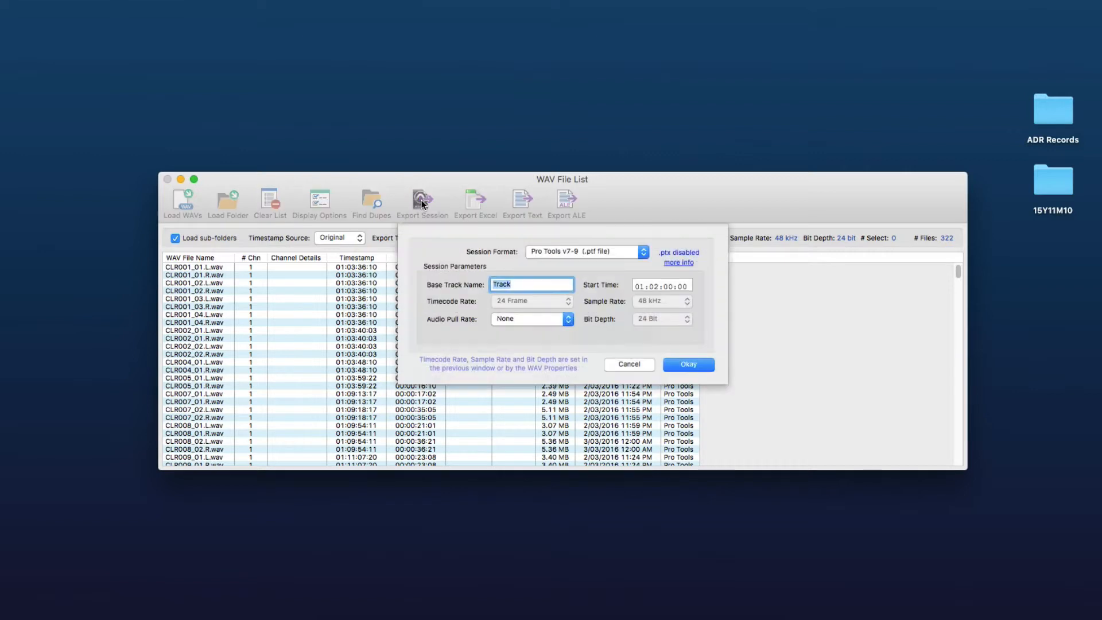
mouse_move(444, 284)
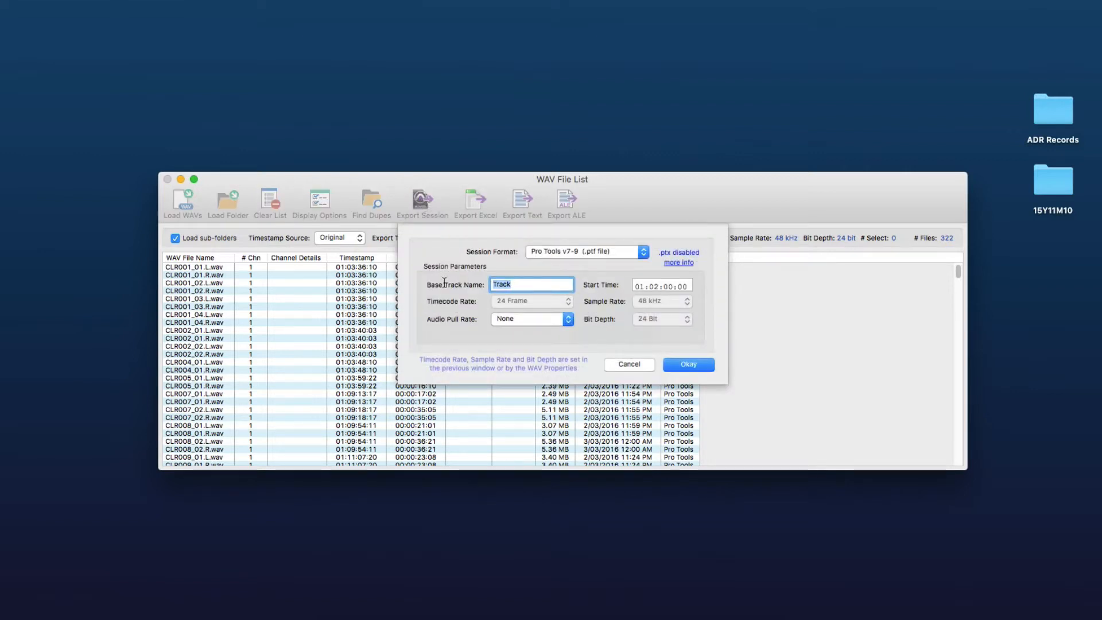
mouse_move(533, 284)
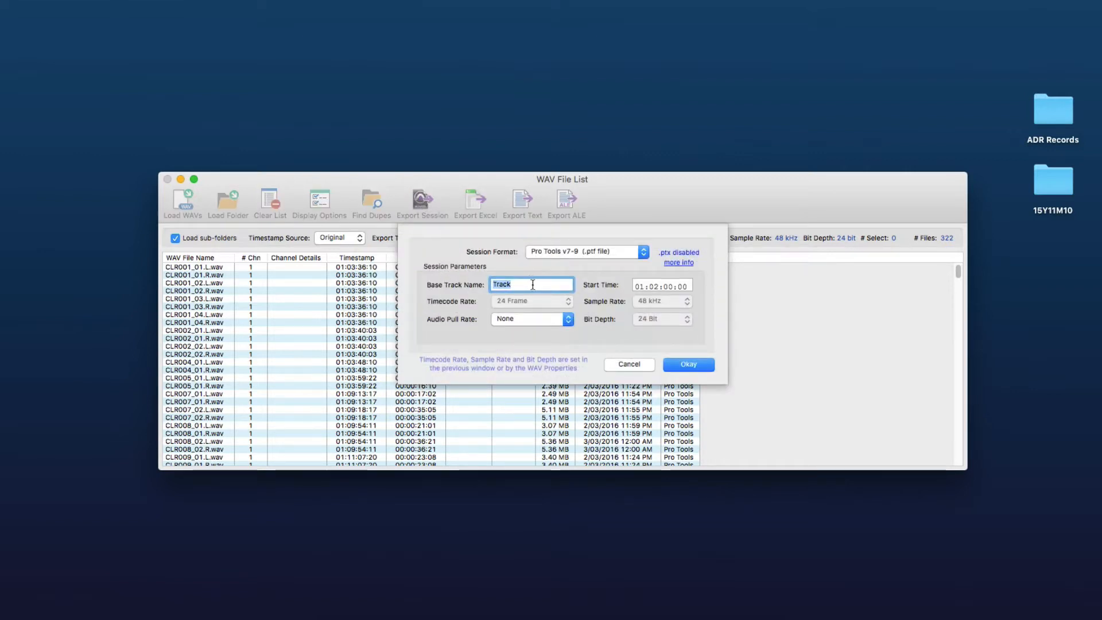
mouse_move(541, 320)
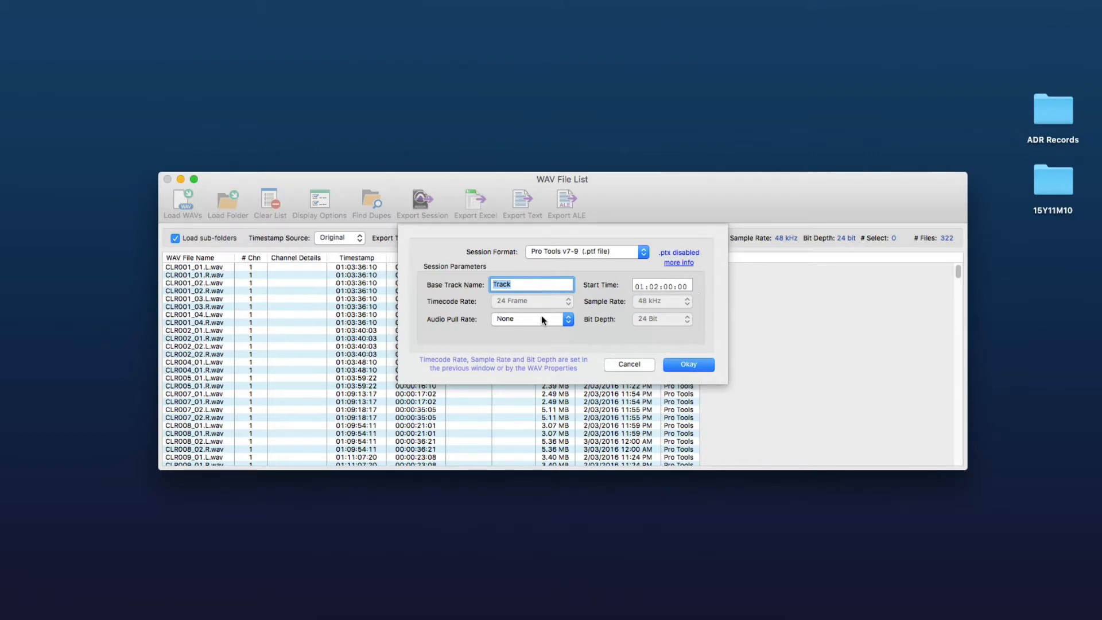
left_click(566, 318)
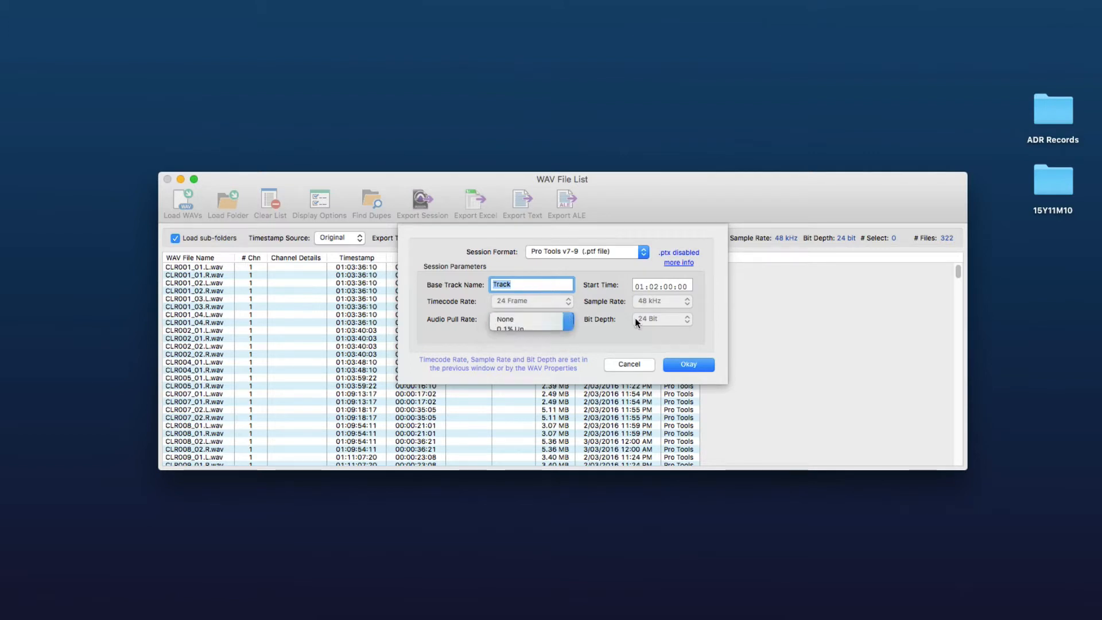
left_click(688, 364)
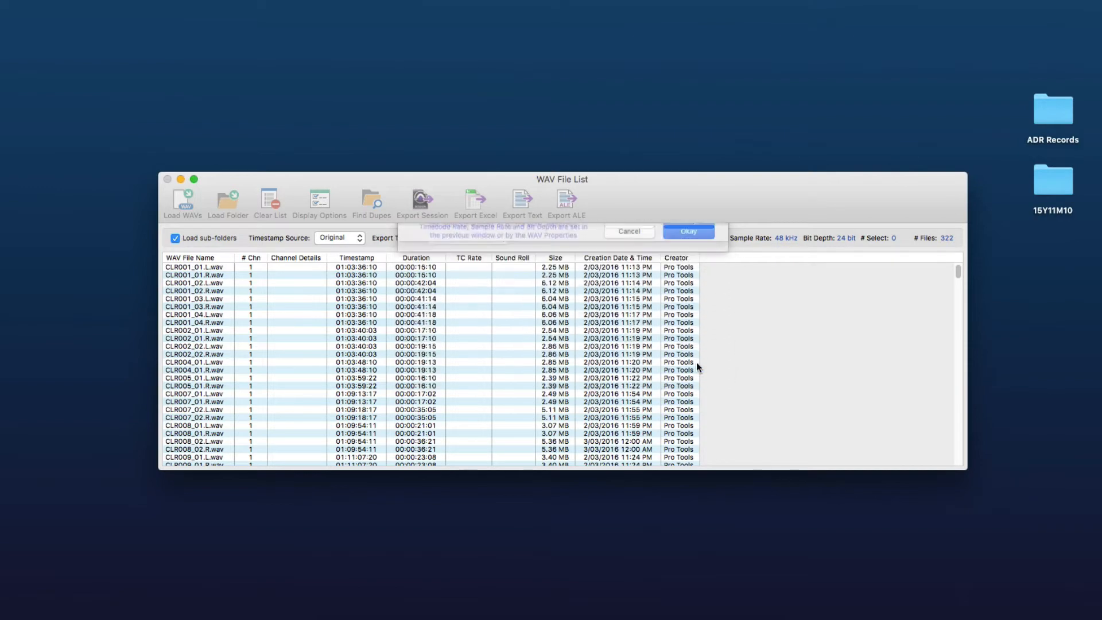
left_click(687, 231)
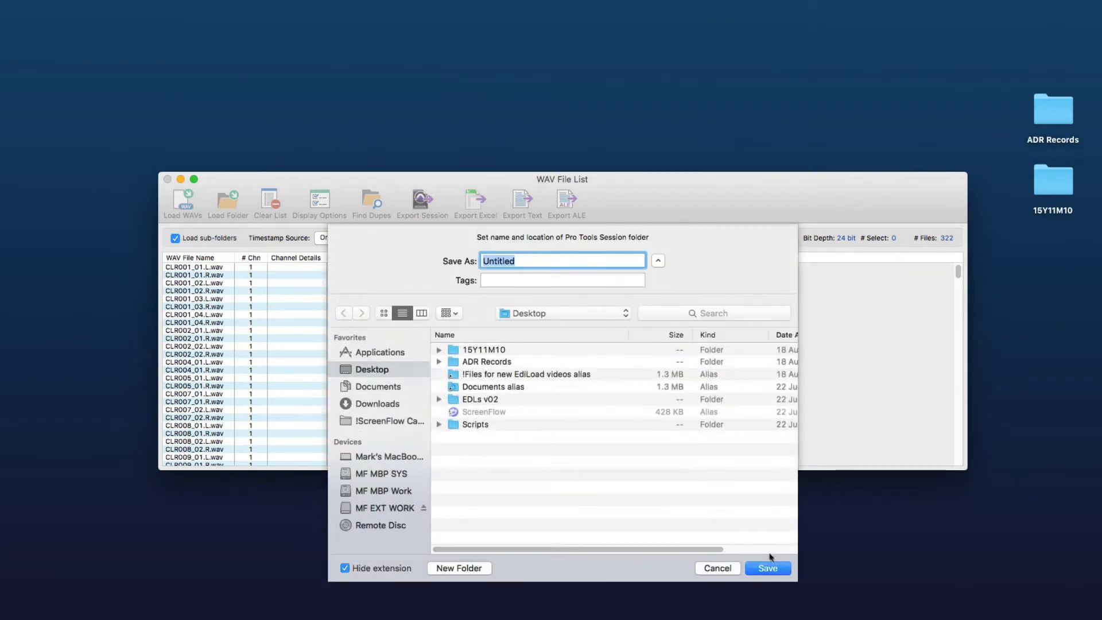
Step: Save the session as Untitled on the Desktop and dismiss the success message
left_click(766, 568)
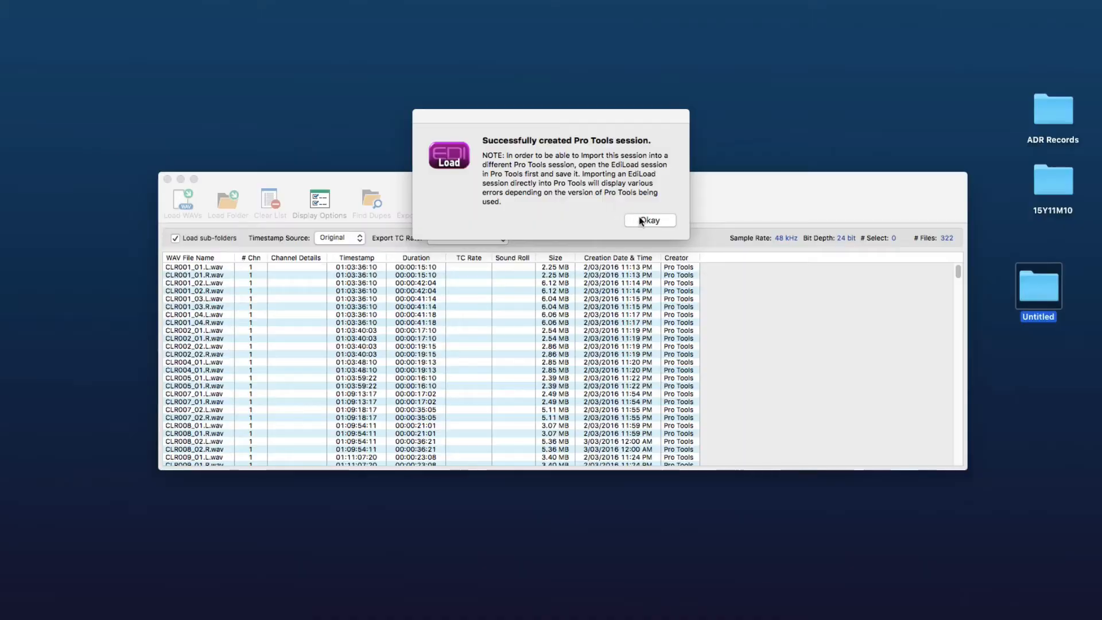
left_click(647, 221)
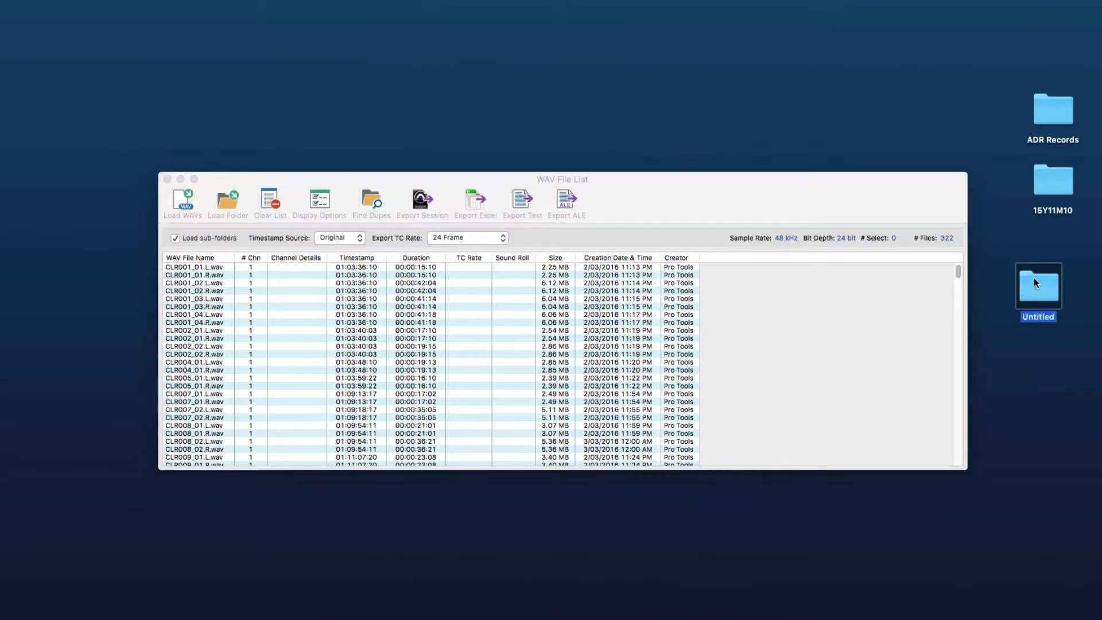
Step: Open the Untitled session in Pro Tools and inspect the spotted clips on its tracks
double_click(1038, 283)
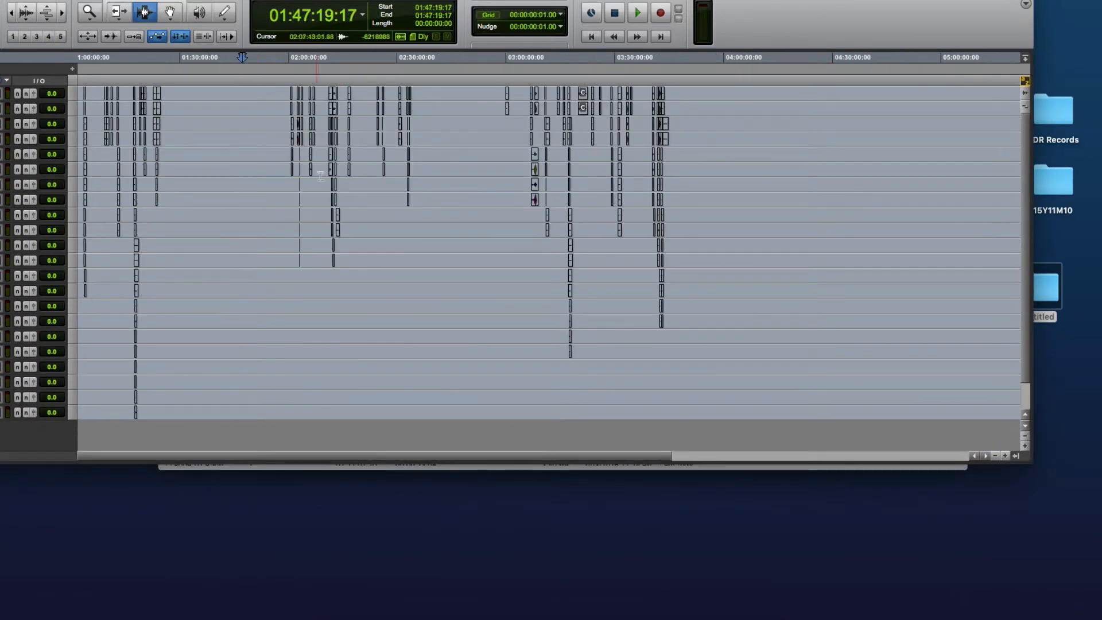
left_click(335, 176)
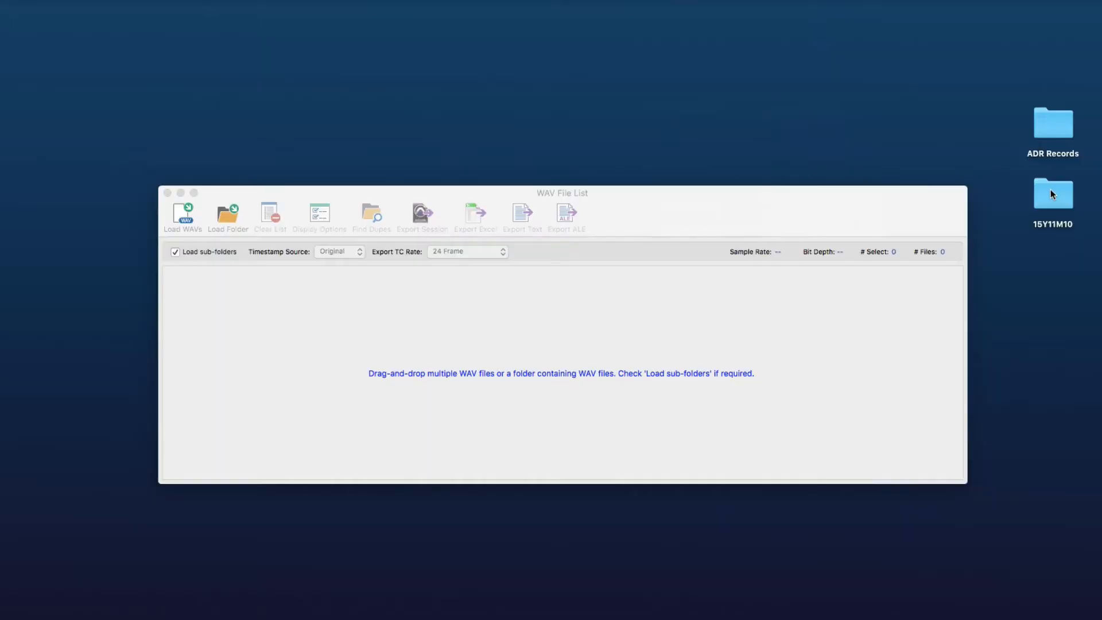
Step: Load the 15Y11M10 sound roll folder into the list and select 100A-T01.WAV
double_click(1053, 193)
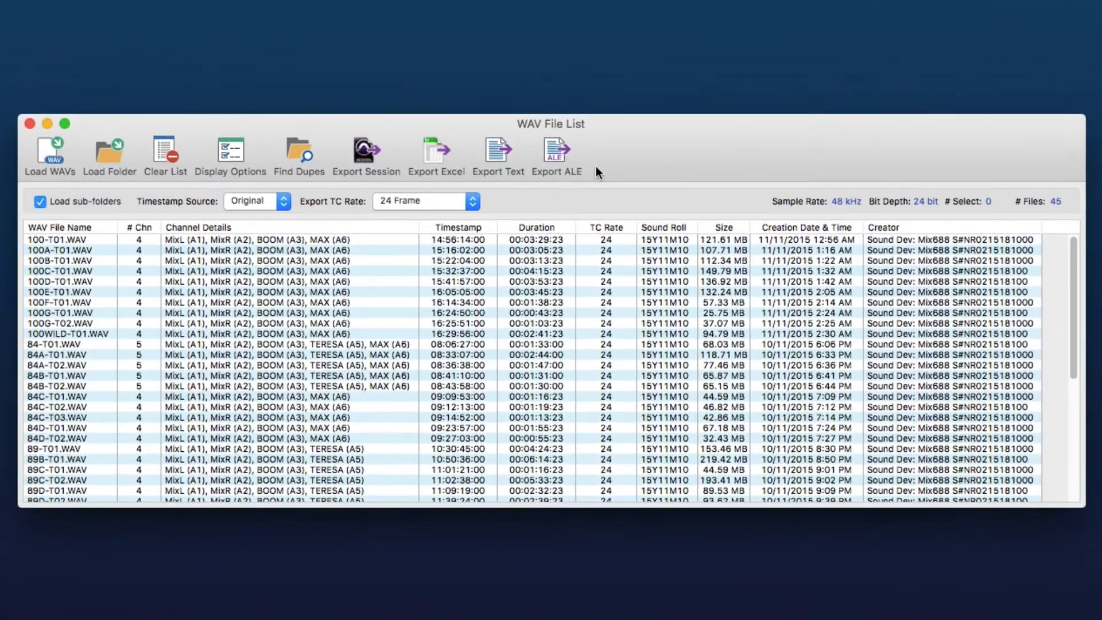
scroll("down", 3)
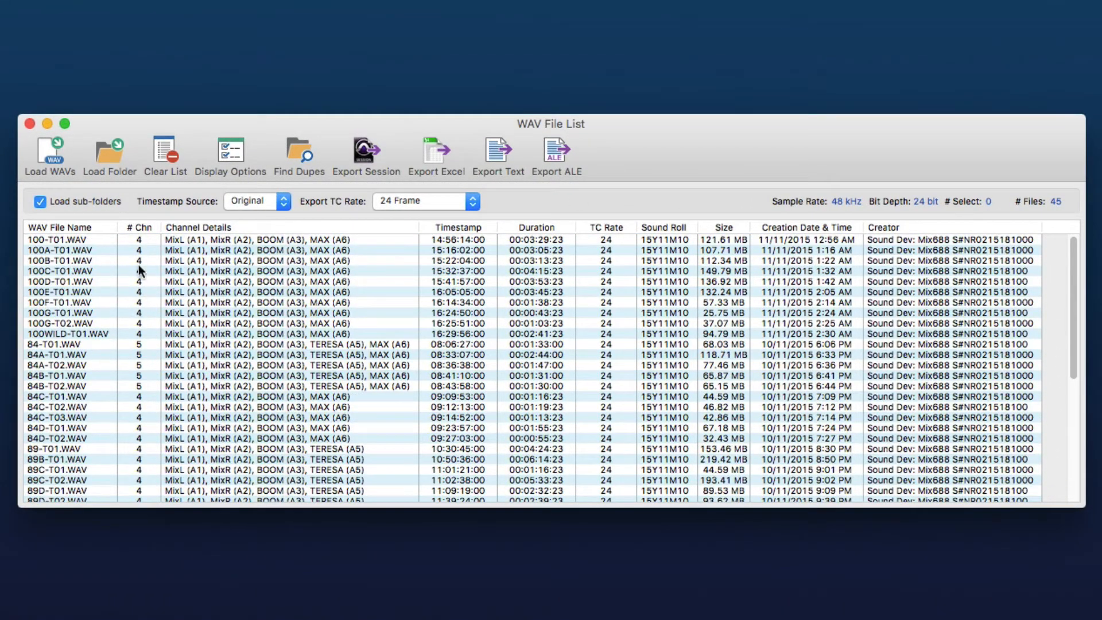
mouse_move(145, 260)
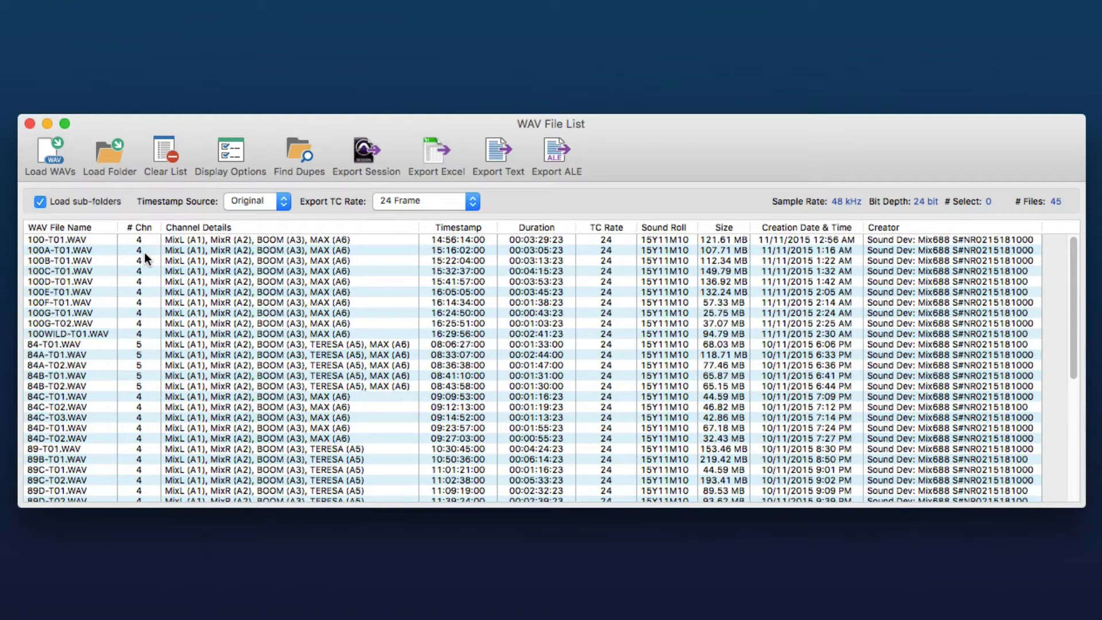
left_click(60, 249)
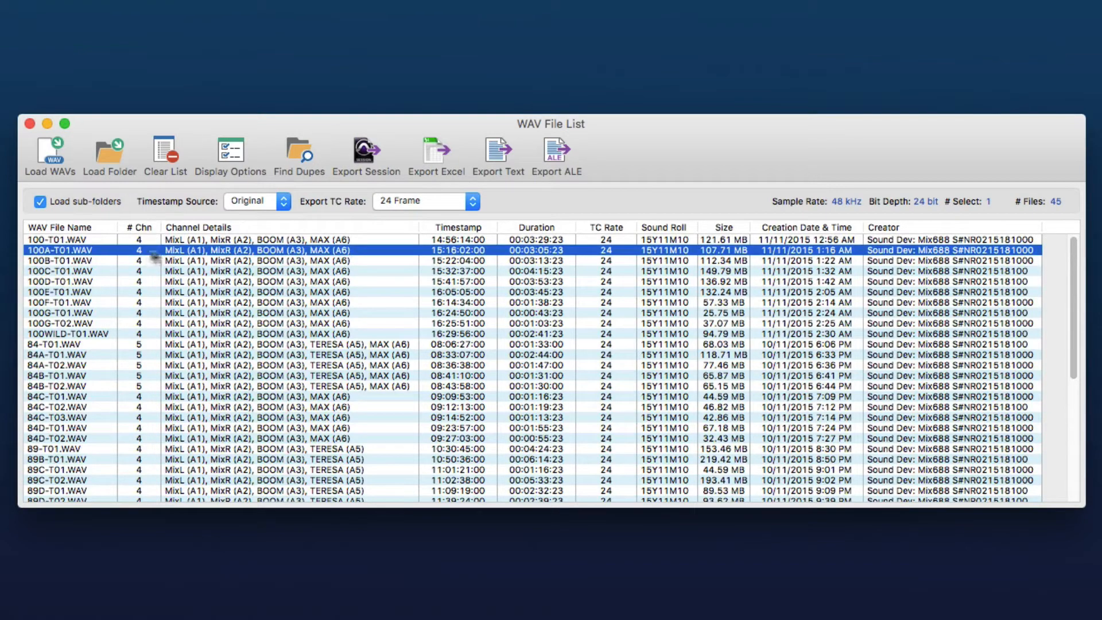
mouse_move(197, 371)
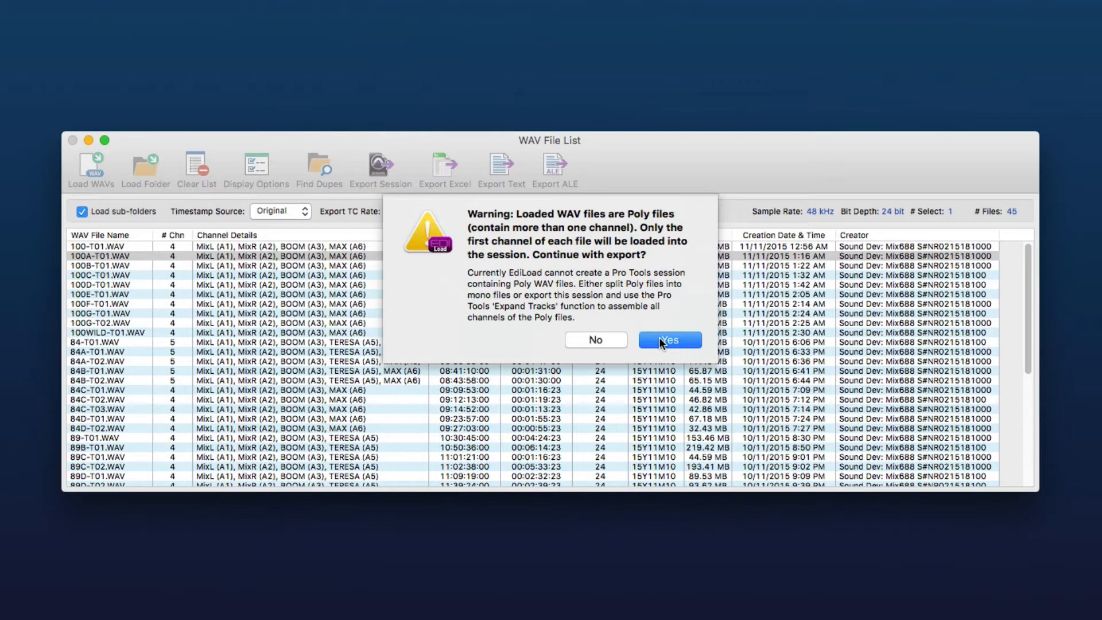
Step: Confirm session settings and export with tracks named by WAV file channel numbers
left_click(668, 340)
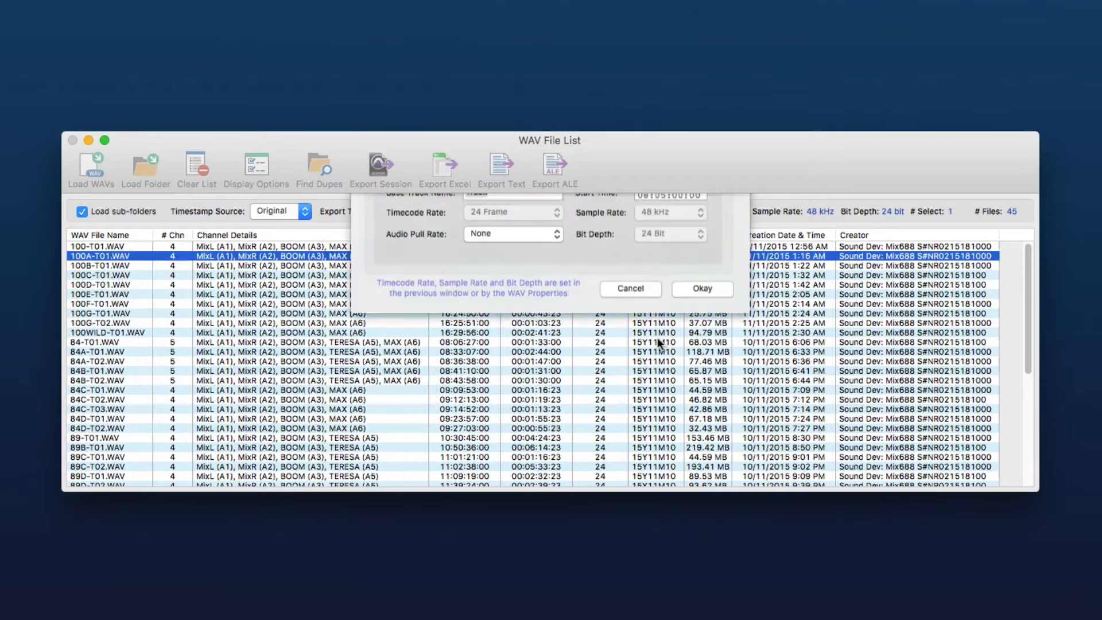
left_click(700, 290)
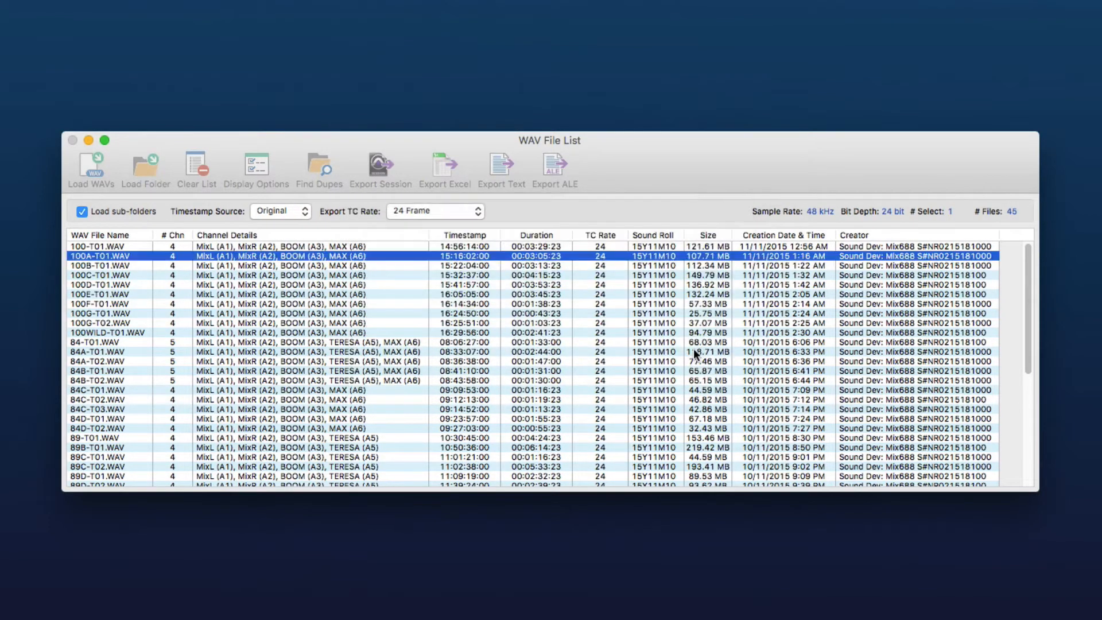
left_click(380, 169)
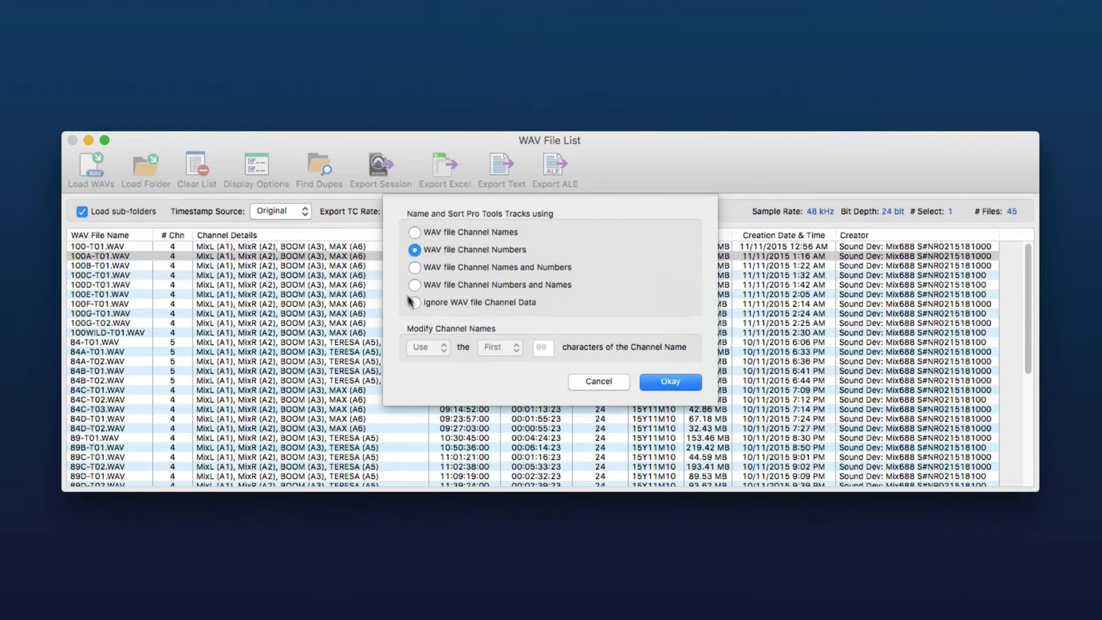
mouse_move(467, 272)
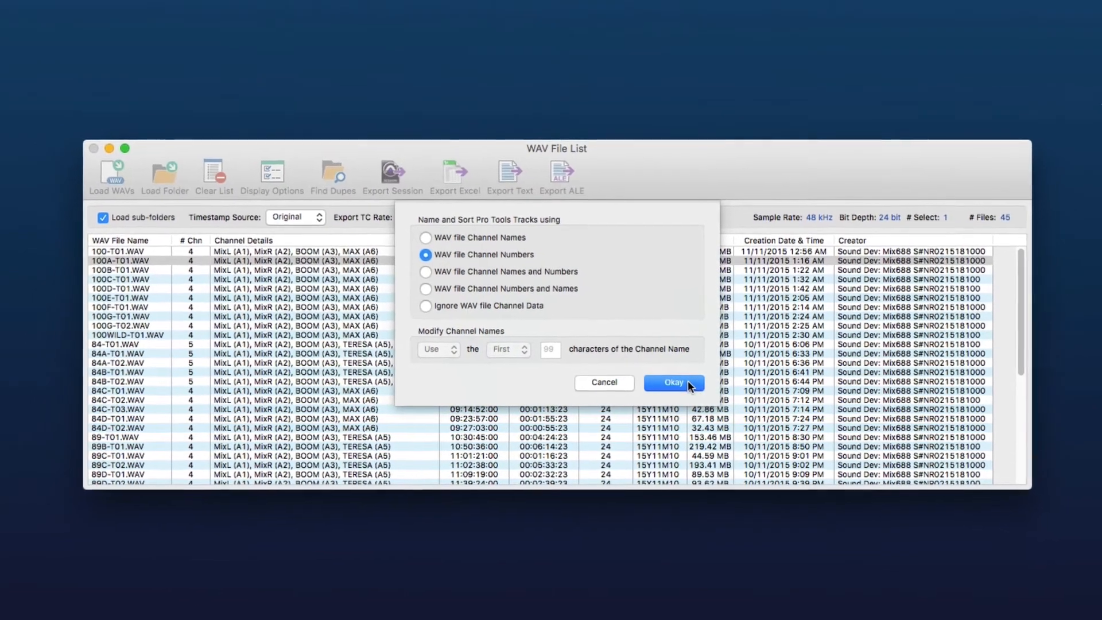
left_click(673, 383)
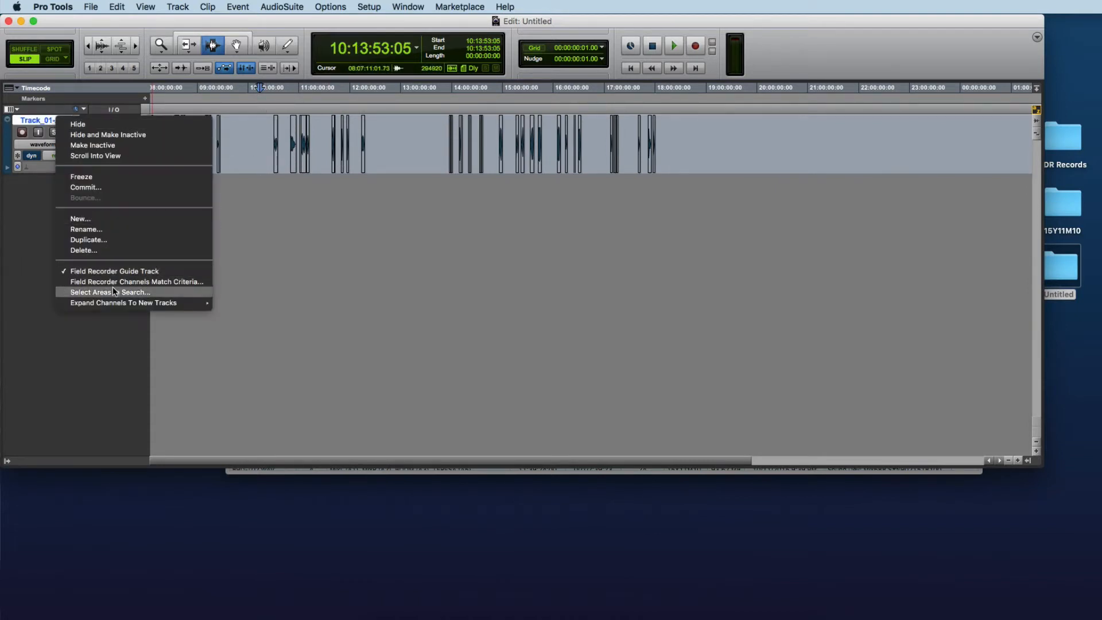
Step: Set Field Recorder Channels Match Criteria to Sound Roll Name instead of file name characters
left_click(136, 282)
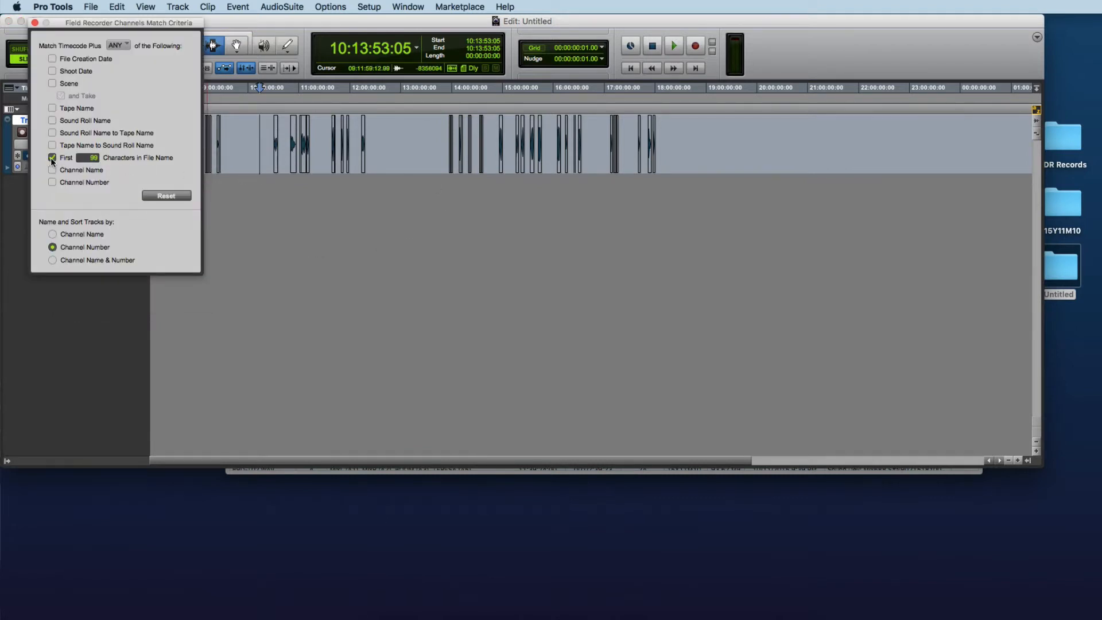
left_click(51, 157)
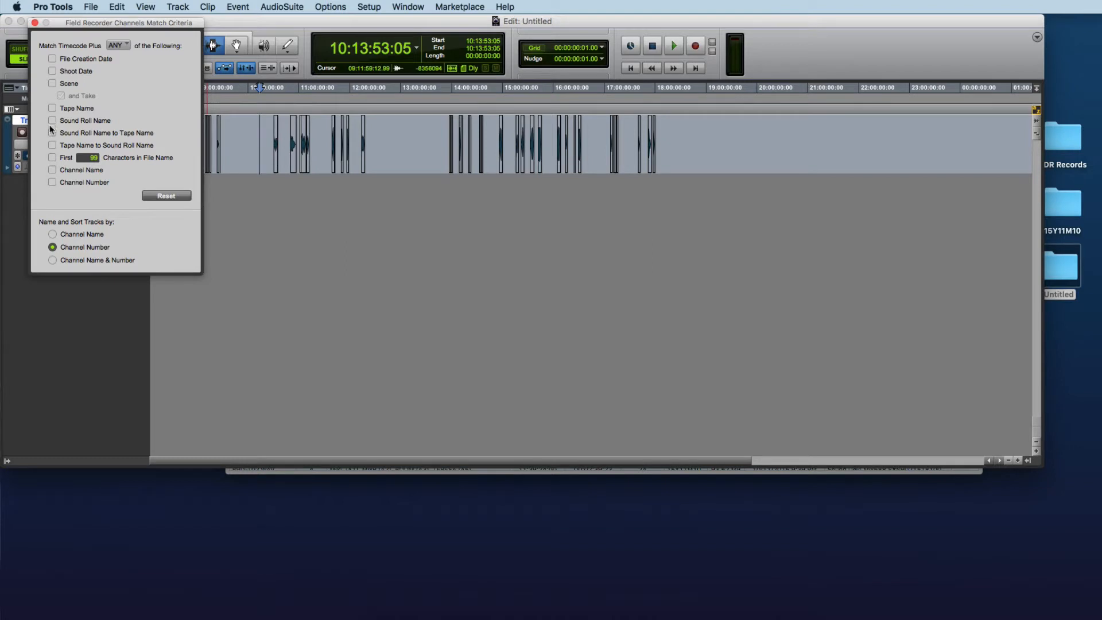
left_click(52, 121)
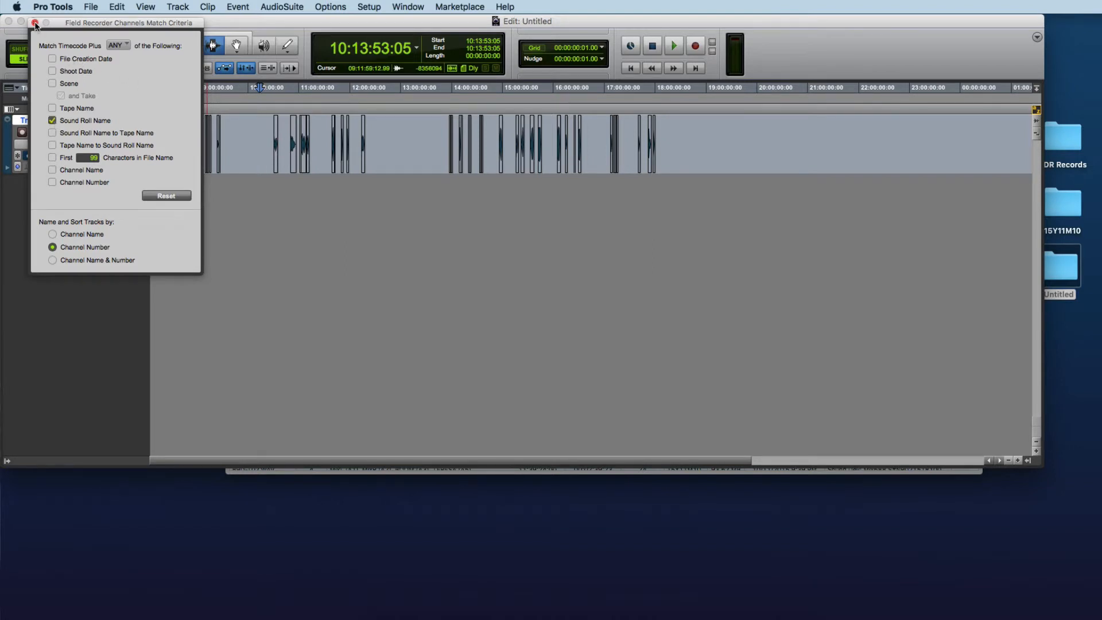
left_click(34, 22)
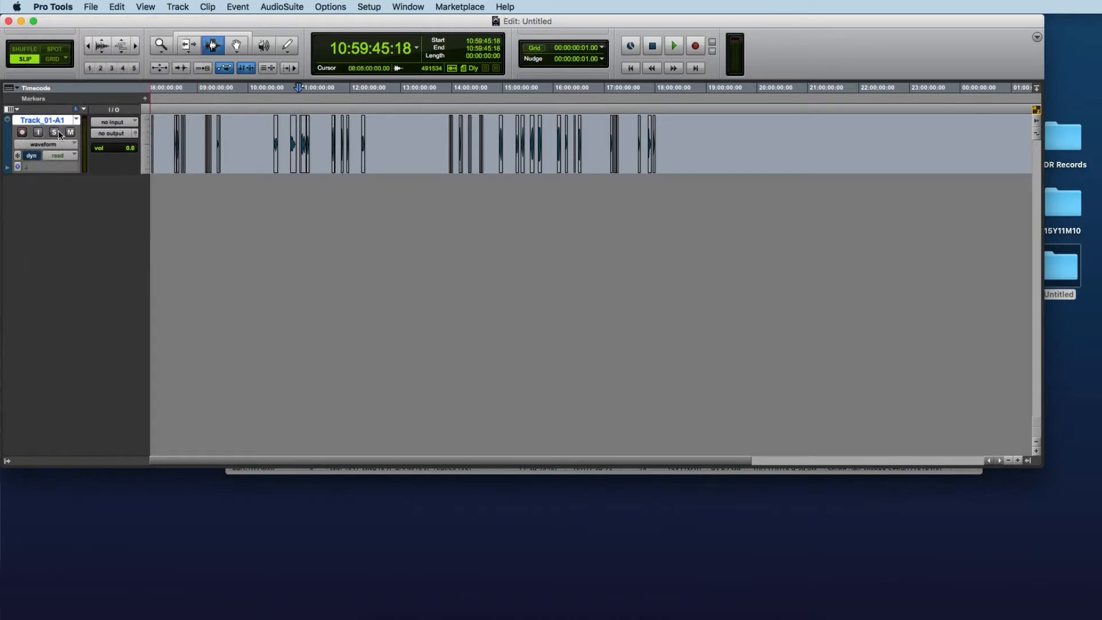
left_click(1037, 88)
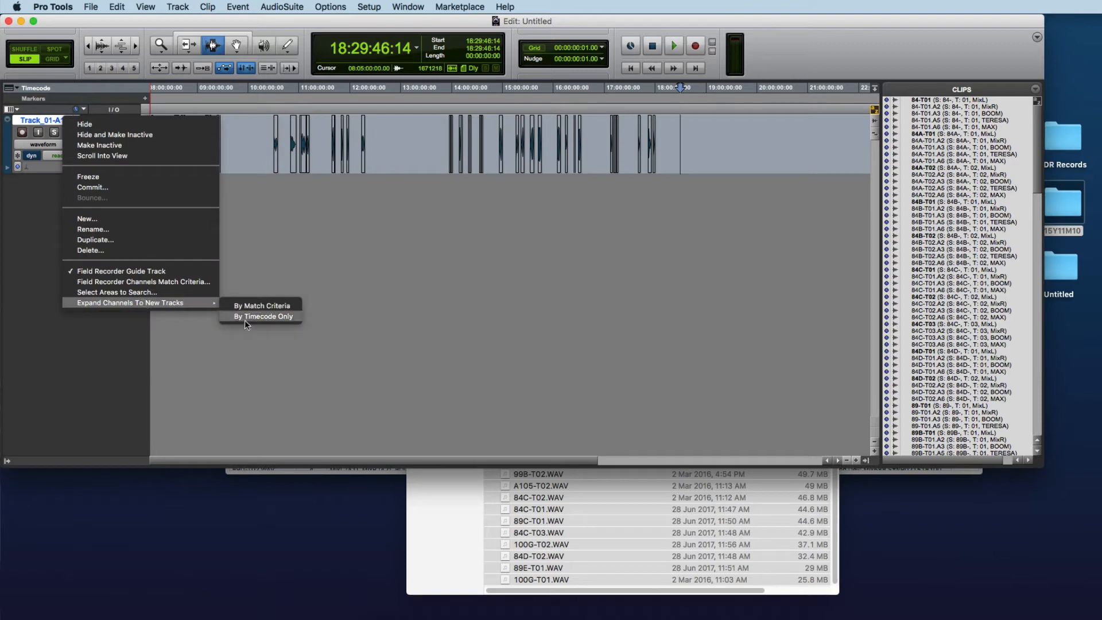
Step: Expand the guide track's channels to new tracks by timecode only, then start closing the session
left_click(266, 316)
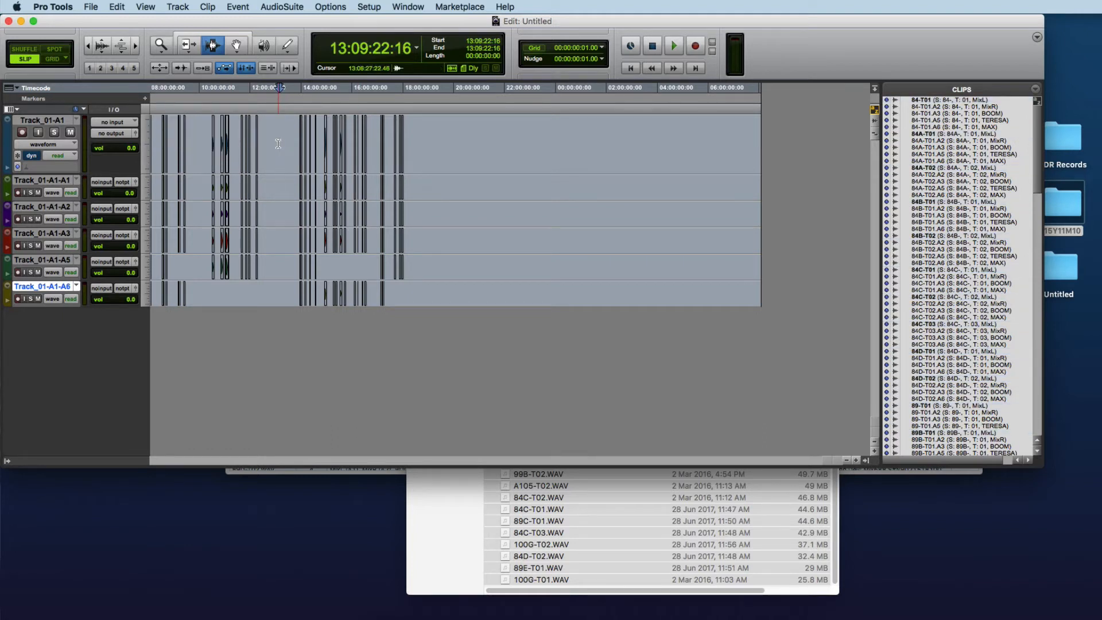
left_click(91, 7)
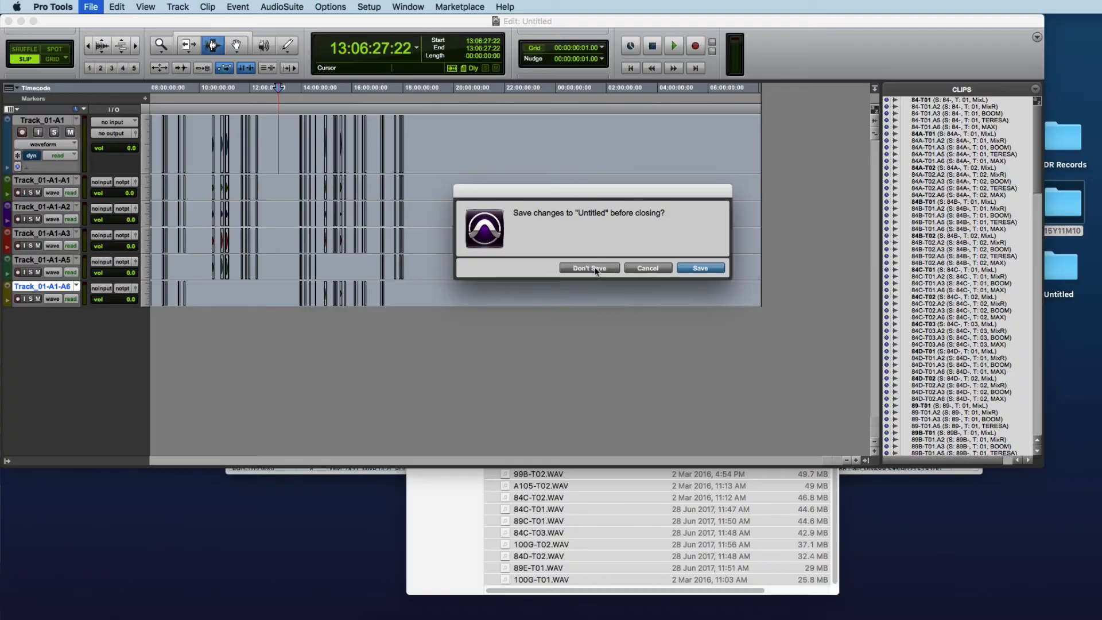
Step: Discard the session changes and bring up the Pro Tools Dashboard
left_click(589, 268)
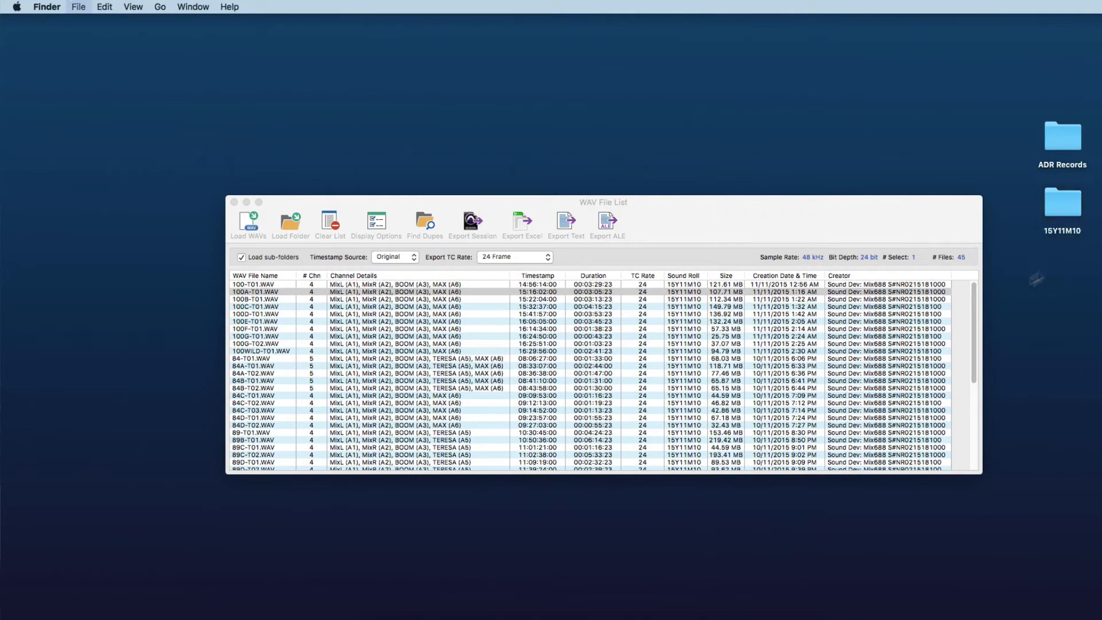
left_click(699, 603)
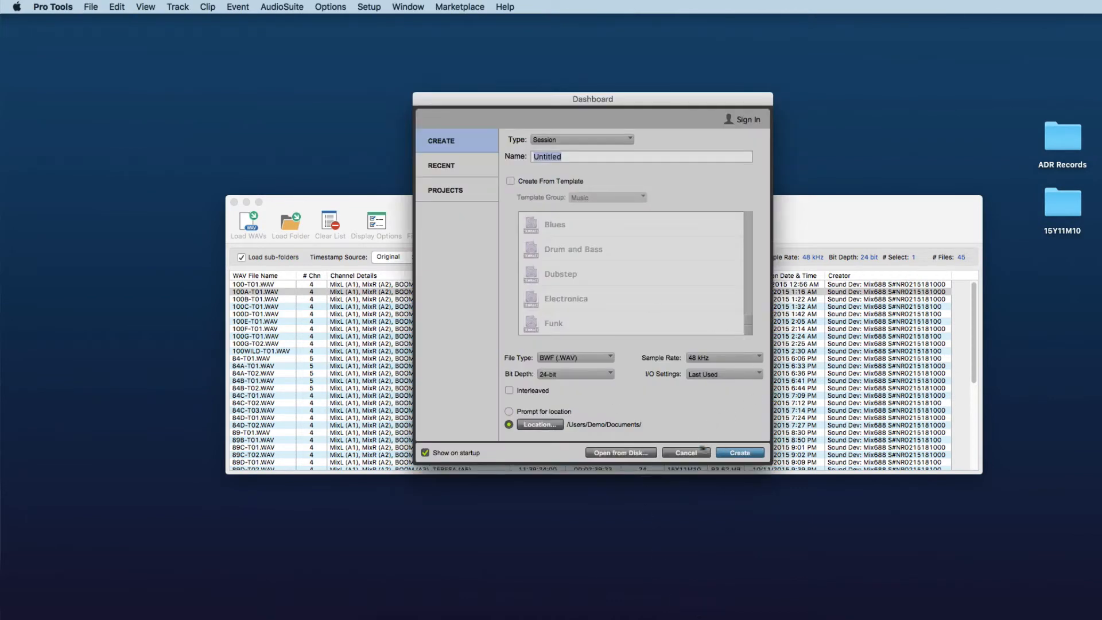
Step: Create a new session named split stored on the Desktop
left_click(540, 425)
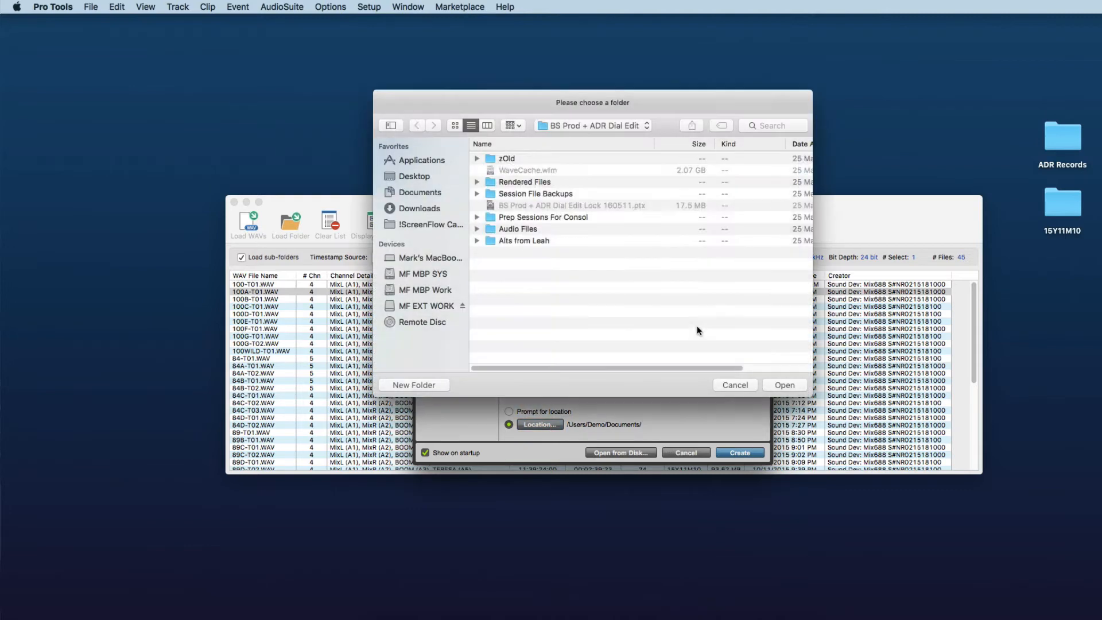
left_click(413, 177)
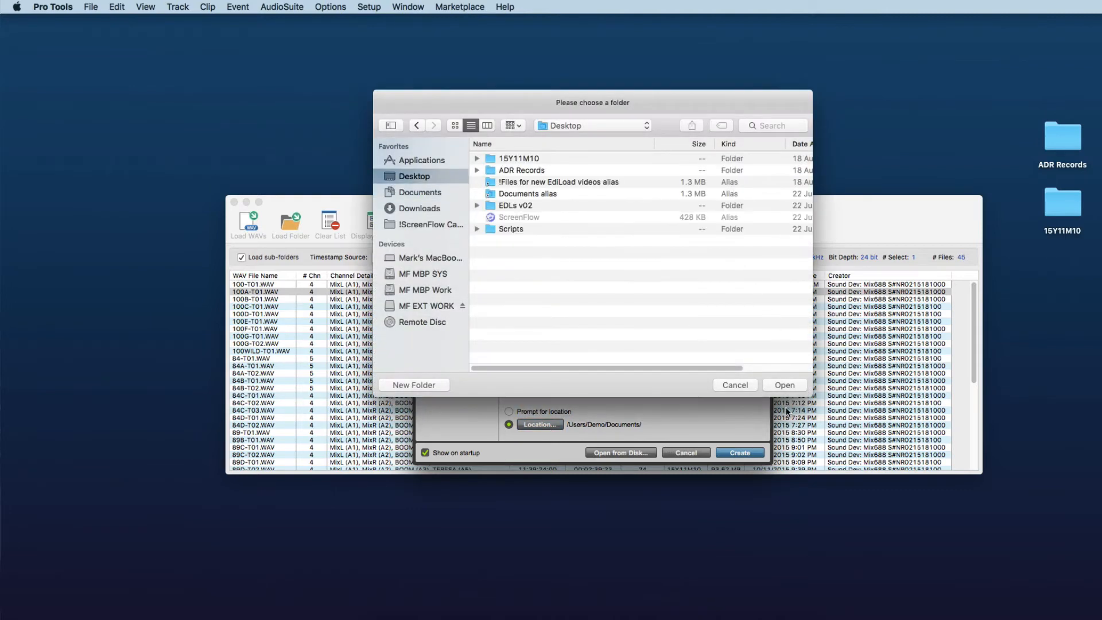
left_click(784, 385)
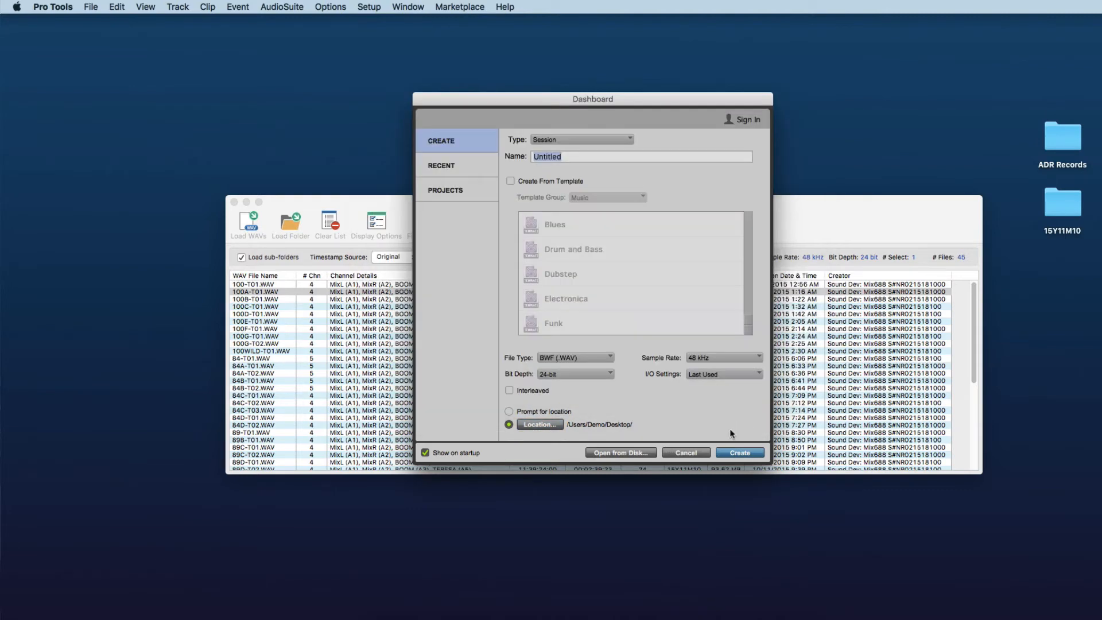
mouse_move(710, 380)
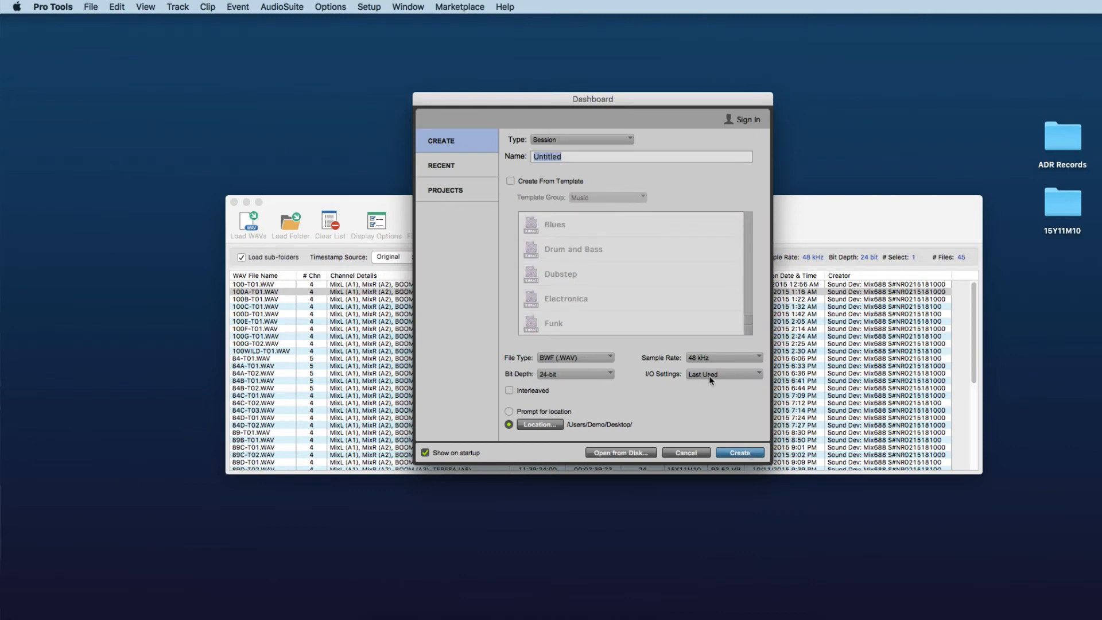
type("split")
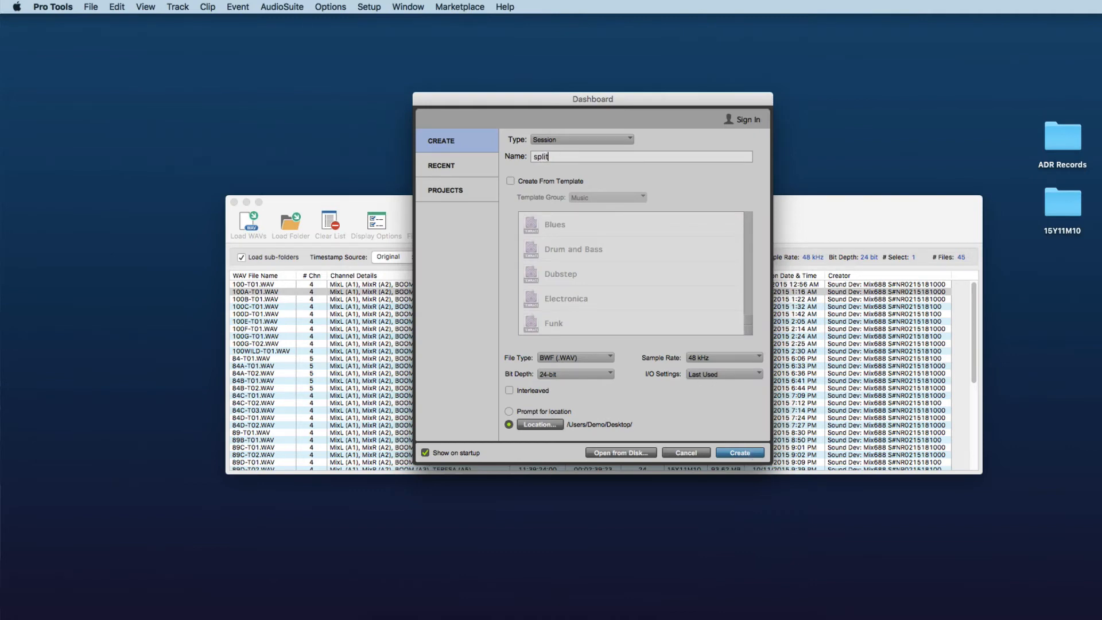
left_click(739, 453)
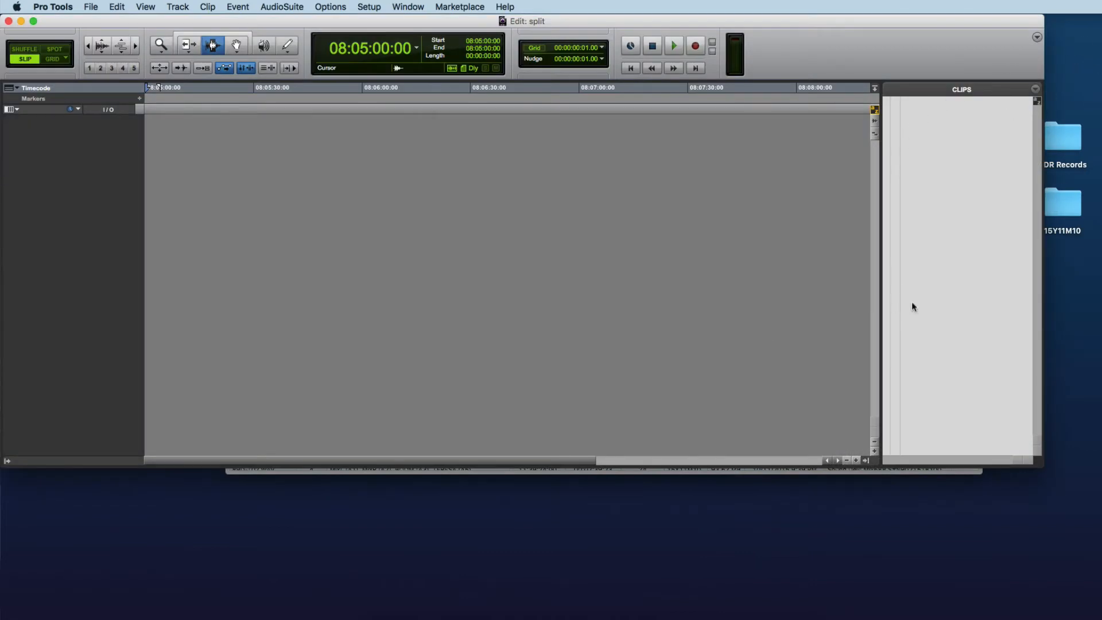
Step: Bring in the poly WAV clips and choose Export Clips as Files from the Clips list
double_click(1062, 205)
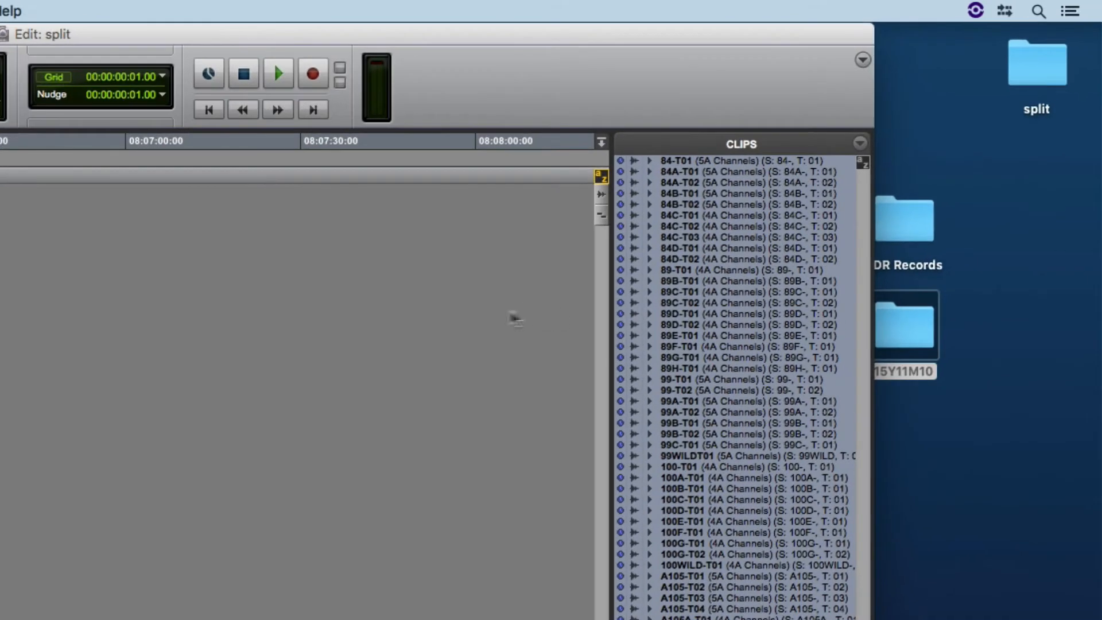
left_click(859, 144)
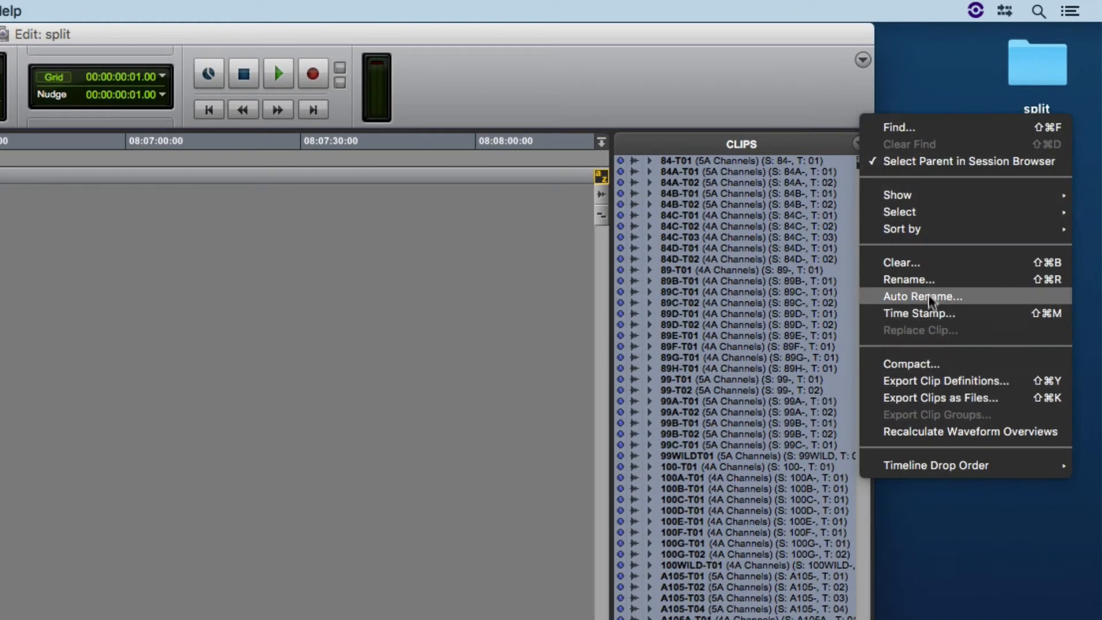
mouse_move(941, 397)
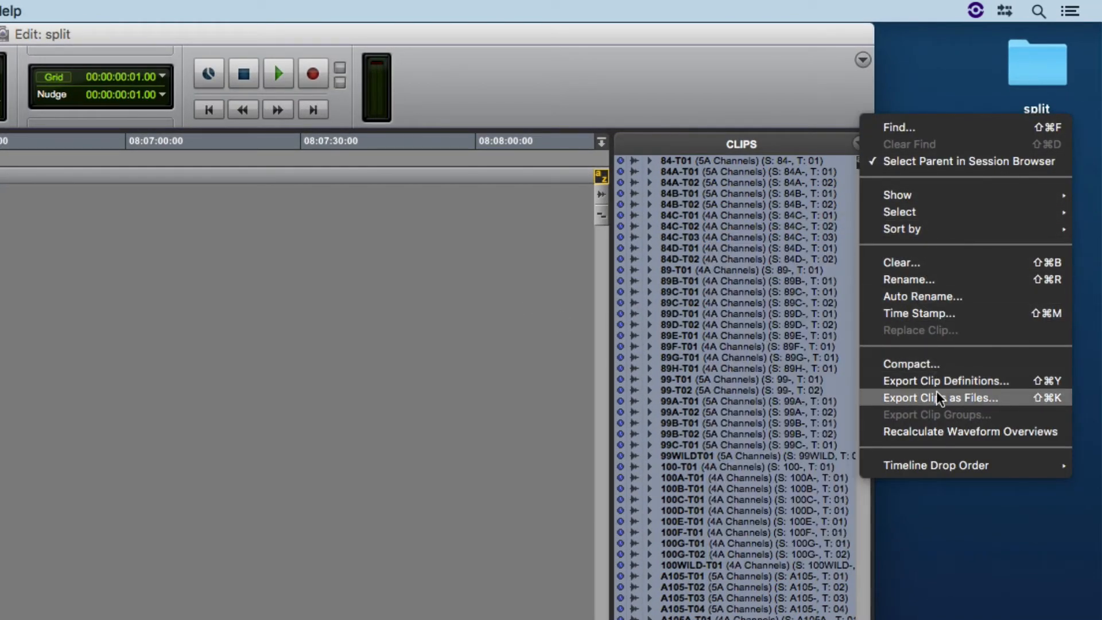
left_click(941, 397)
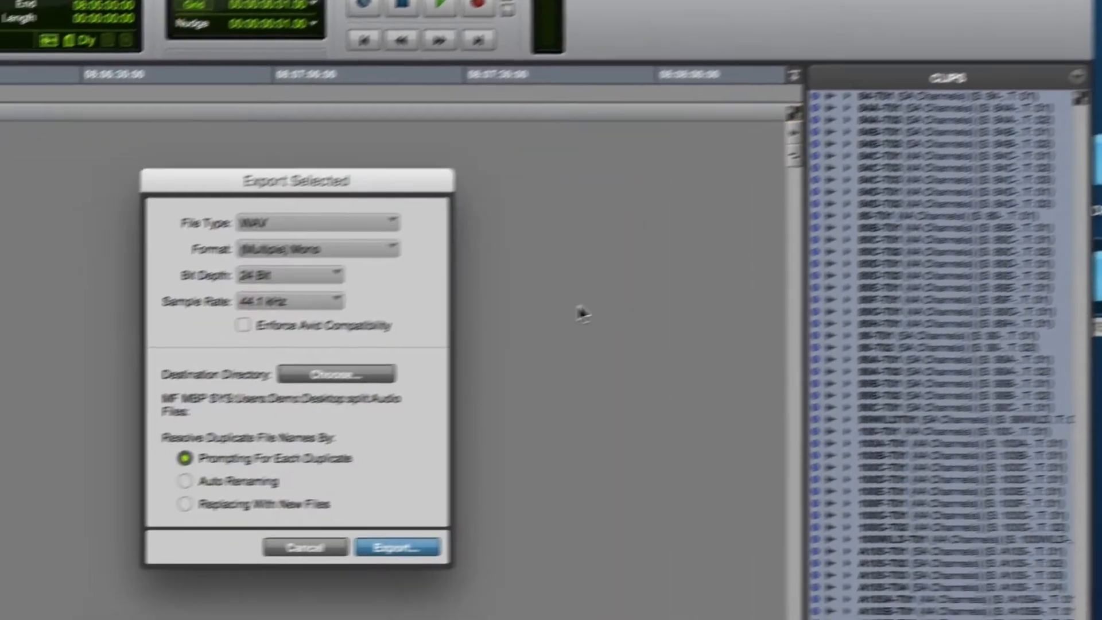
Step: Export the selected clips as 24-bit 48 kHz multiple mono WAVs into the Audio Files folder
left_click(572, 161)
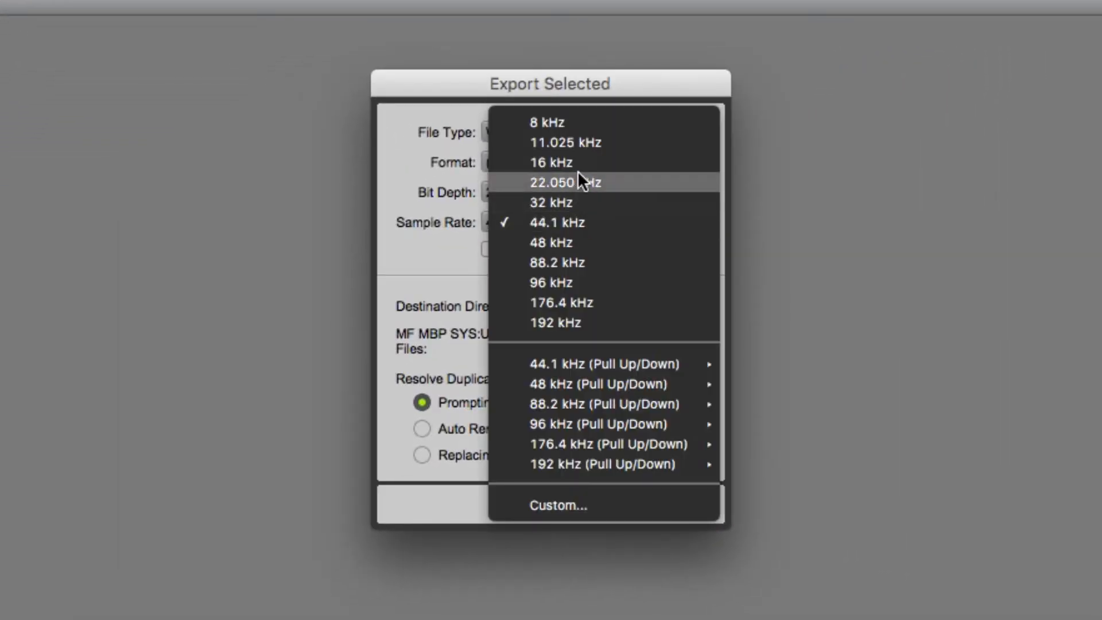
left_click(551, 242)
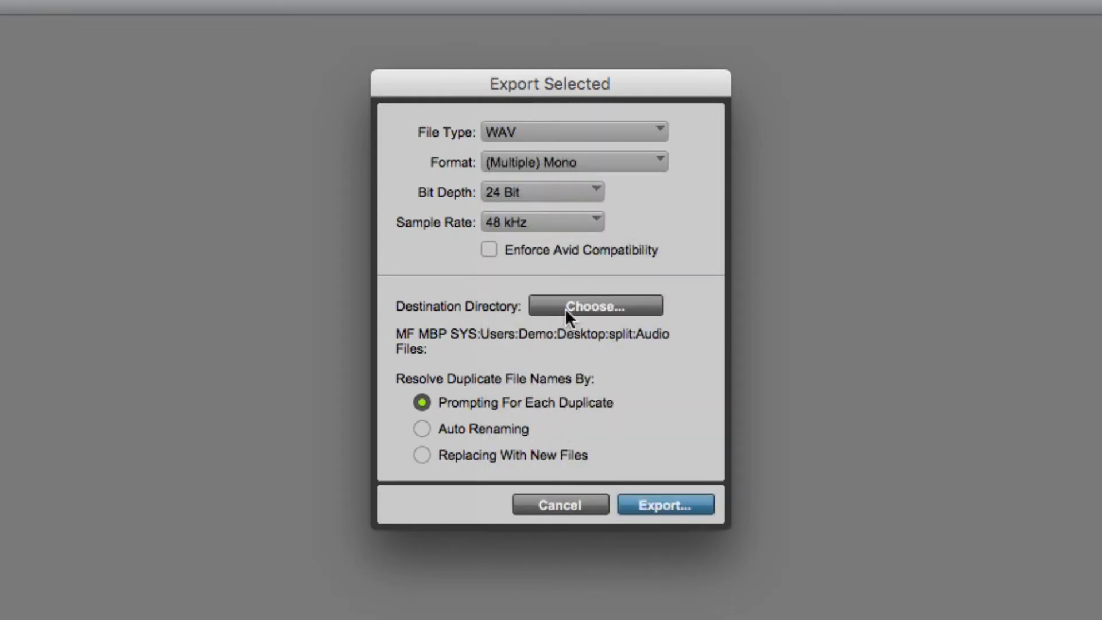
mouse_move(657, 507)
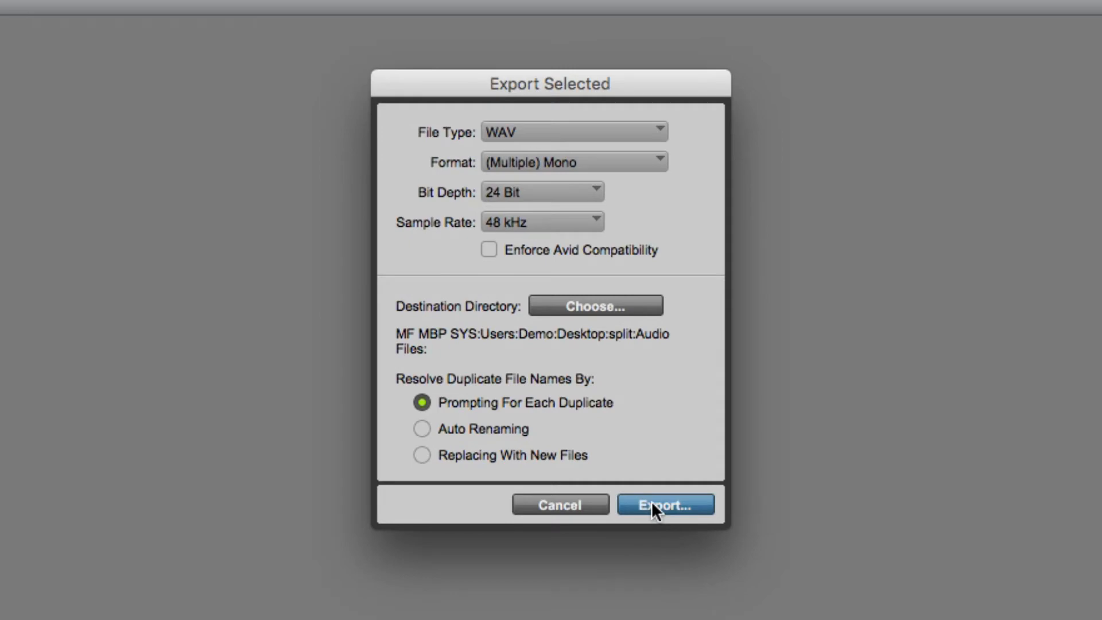
left_click(664, 505)
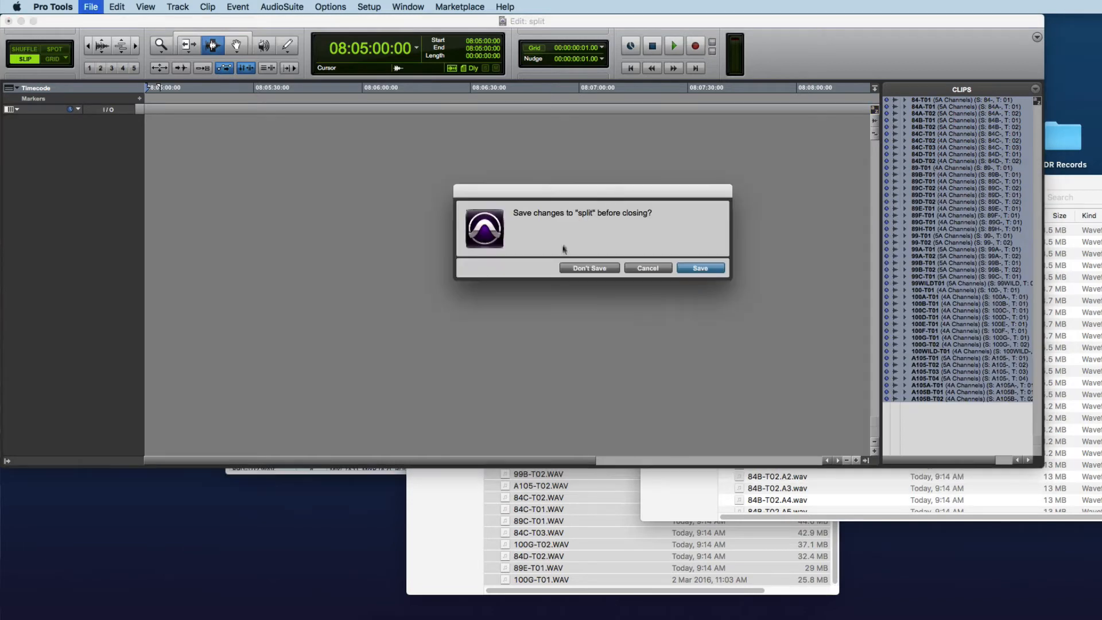
Step: Close the split session unsaved, sort the WAV File List by timestamp and select 84-T01.A1 to A5
left_click(589, 267)
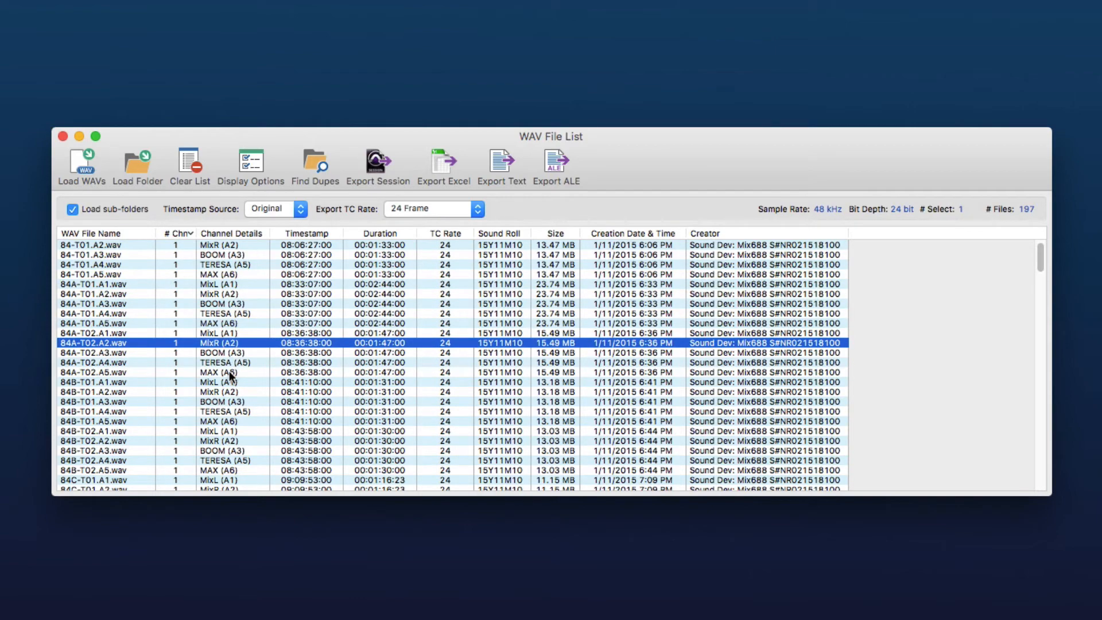
scroll("down", 3)
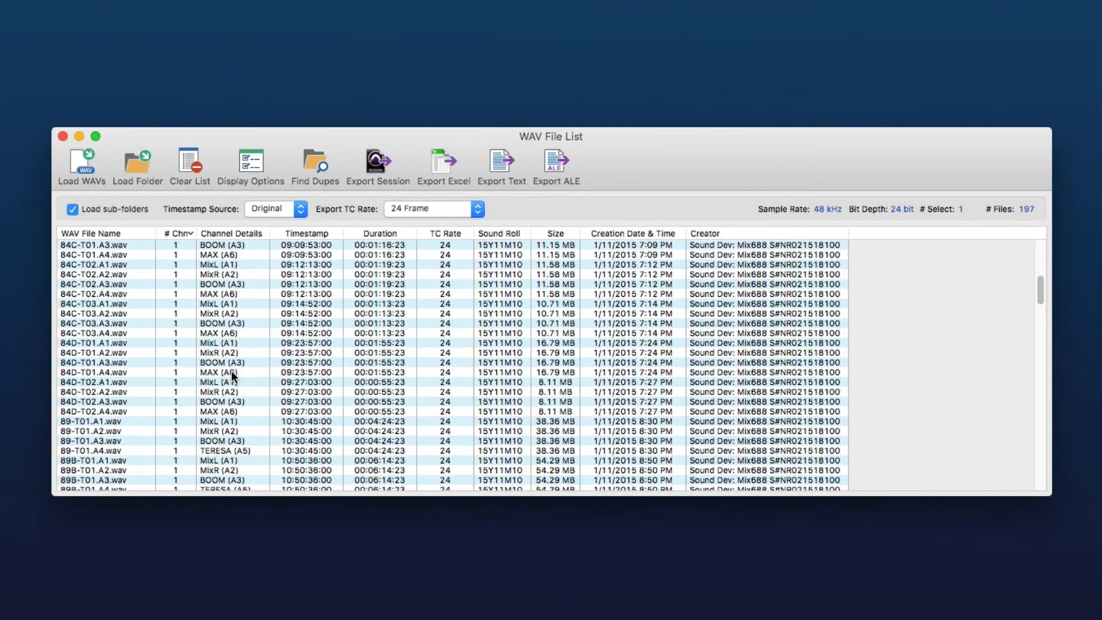
left_click(306, 233)
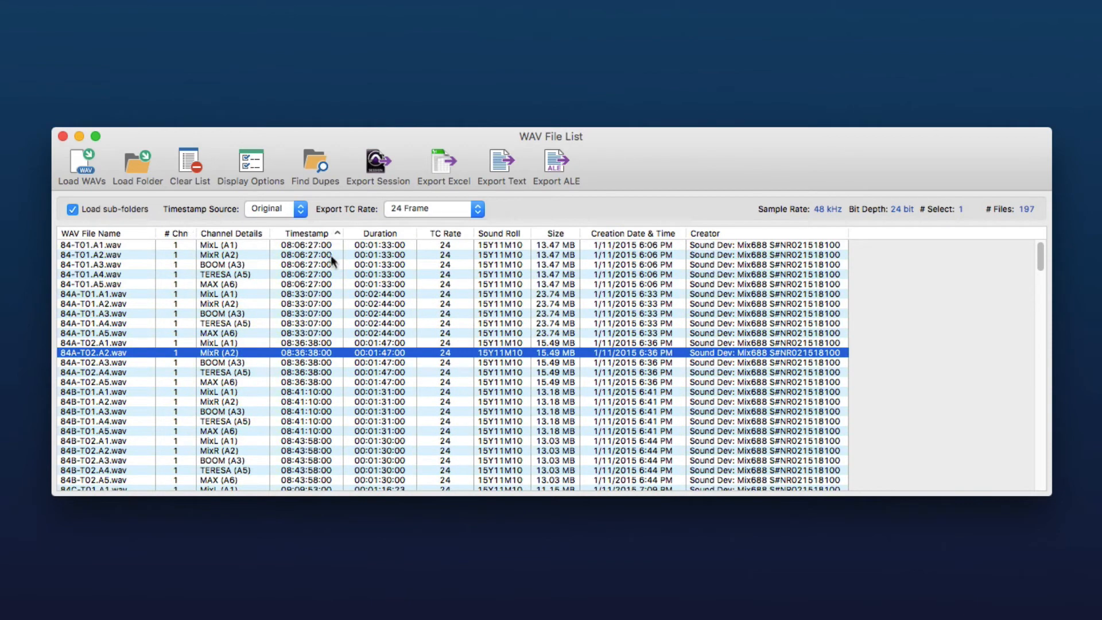
left_click(92, 245)
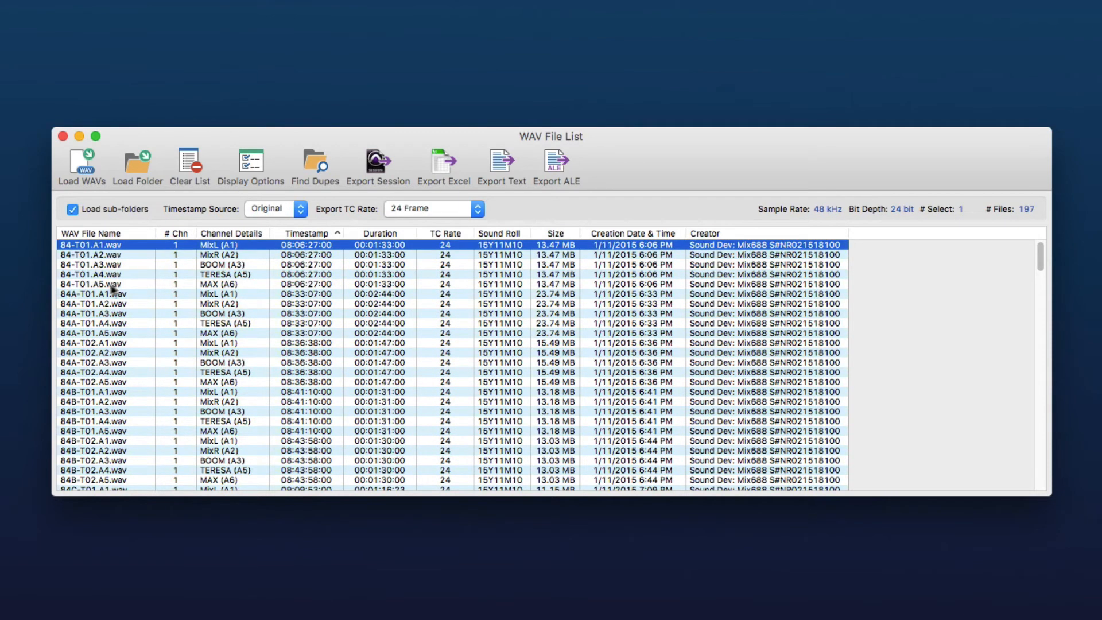
left_click(92, 284)
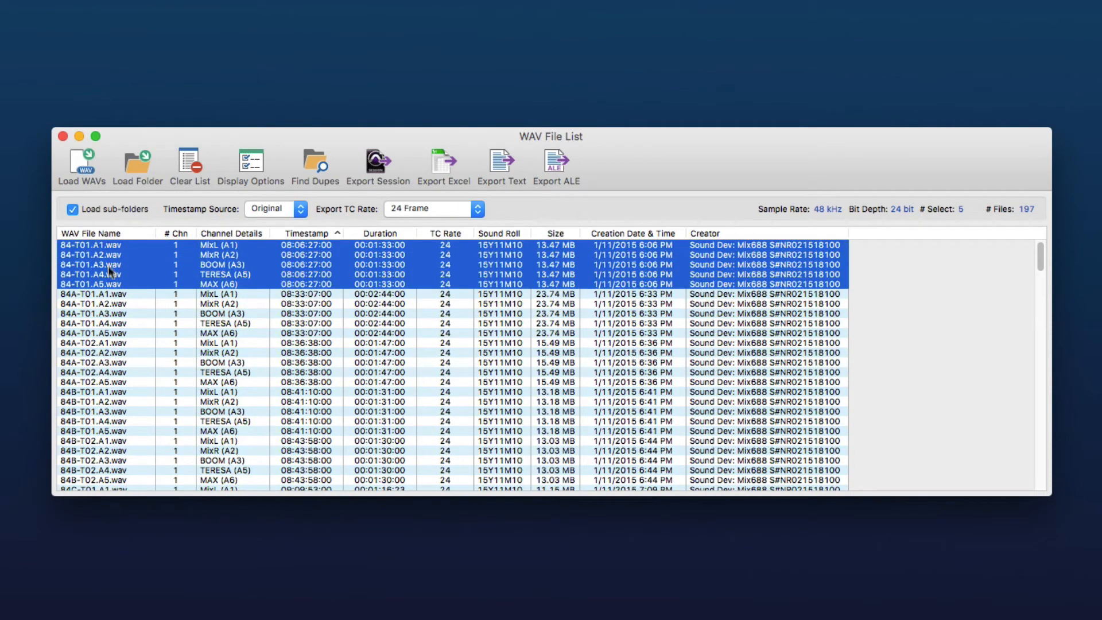
mouse_move(114, 288)
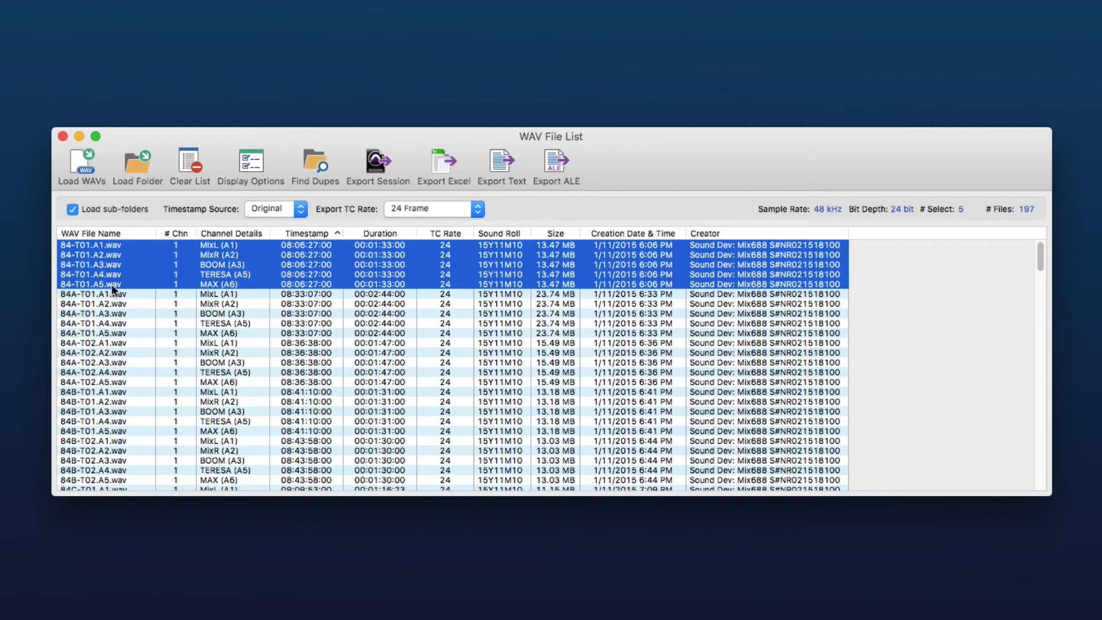
mouse_move(299, 285)
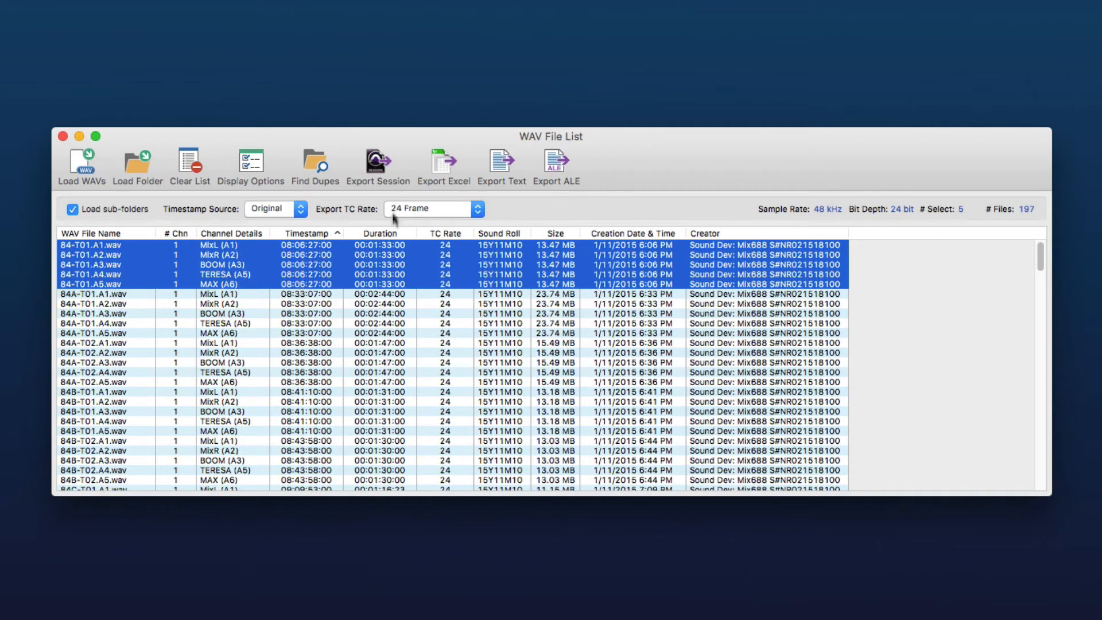
Step: Export a Pro Tools session from the five 84-T01 files with tracks named by WAV channel numbers
left_click(377, 166)
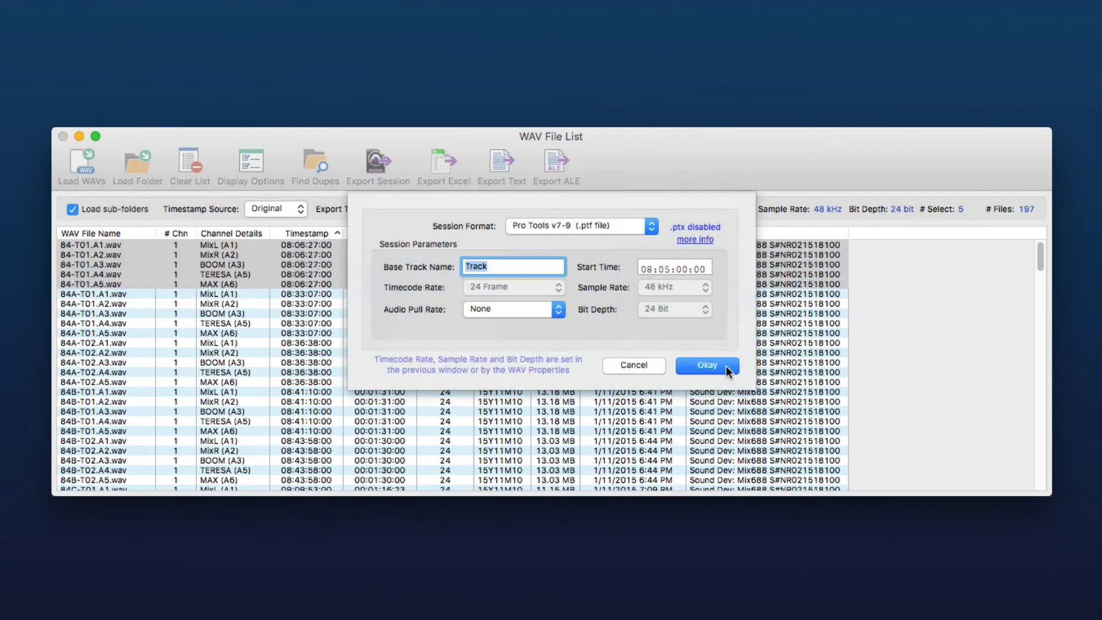
left_click(706, 365)
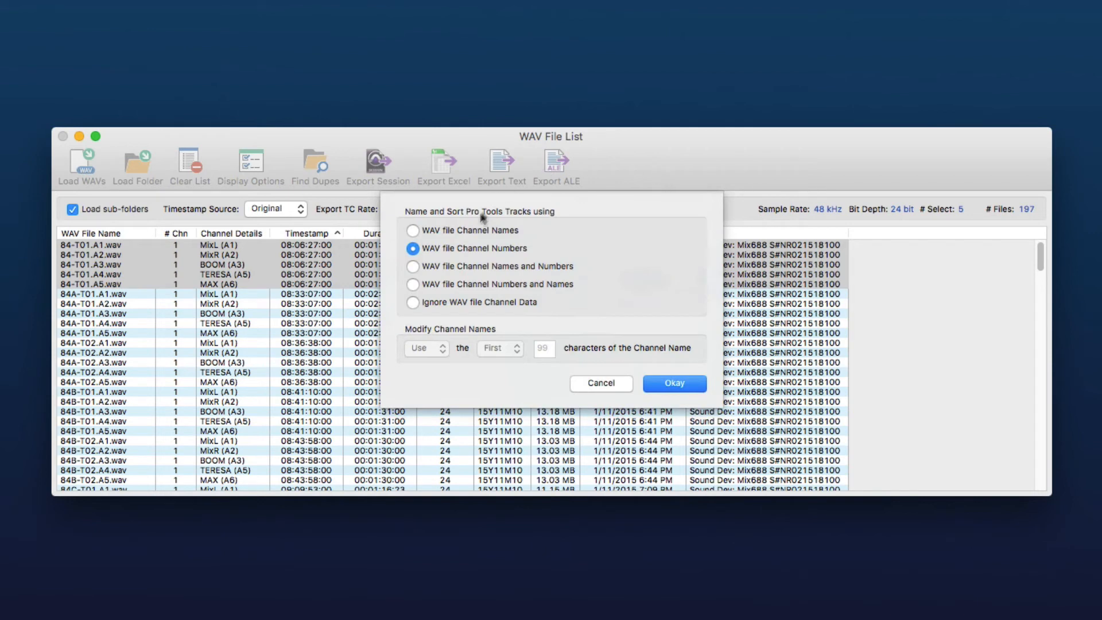
mouse_move(510, 245)
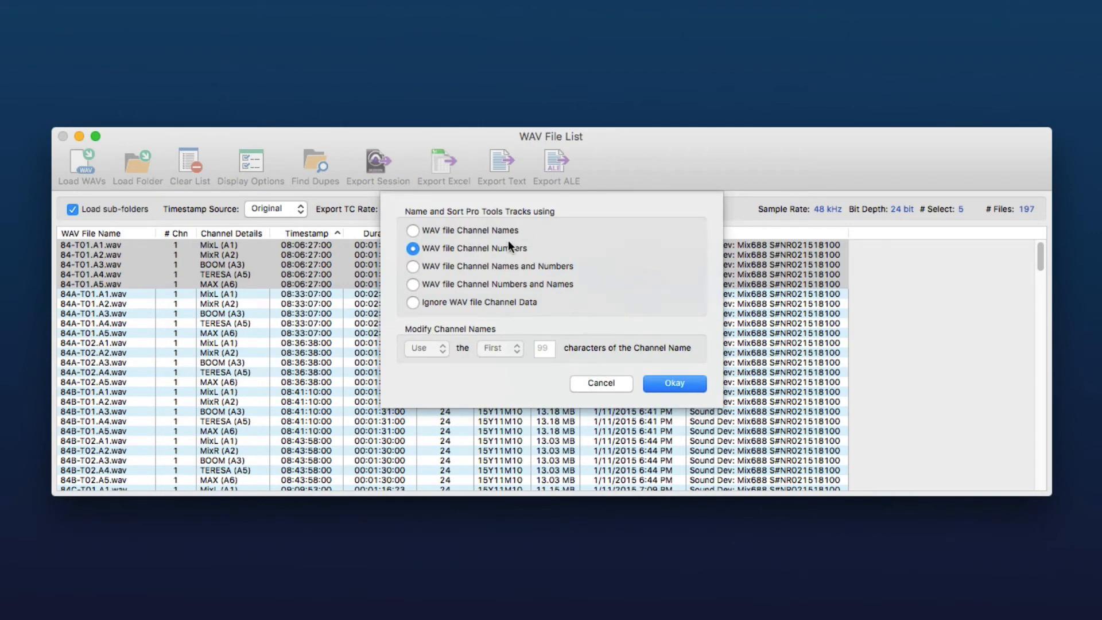
mouse_move(457, 232)
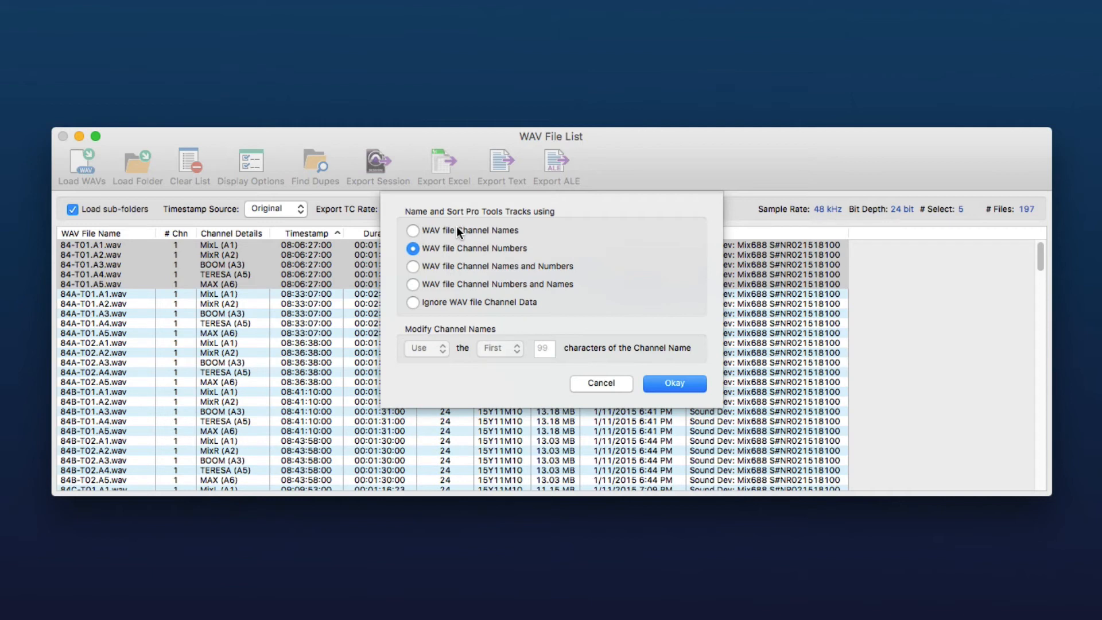
mouse_move(443, 261)
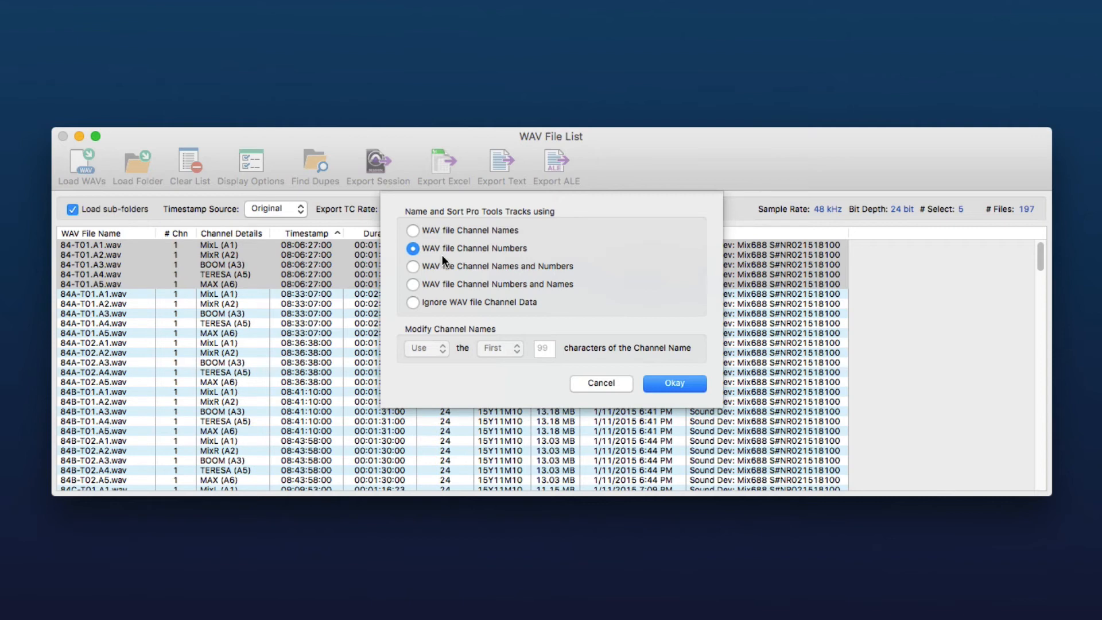
mouse_move(458, 312)
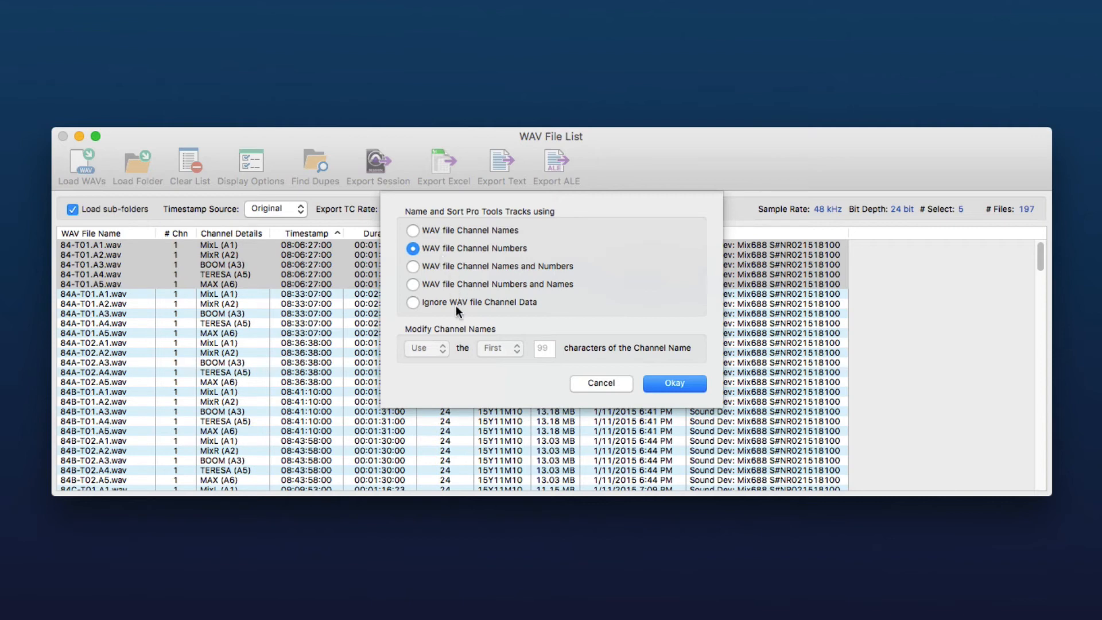
mouse_move(429, 258)
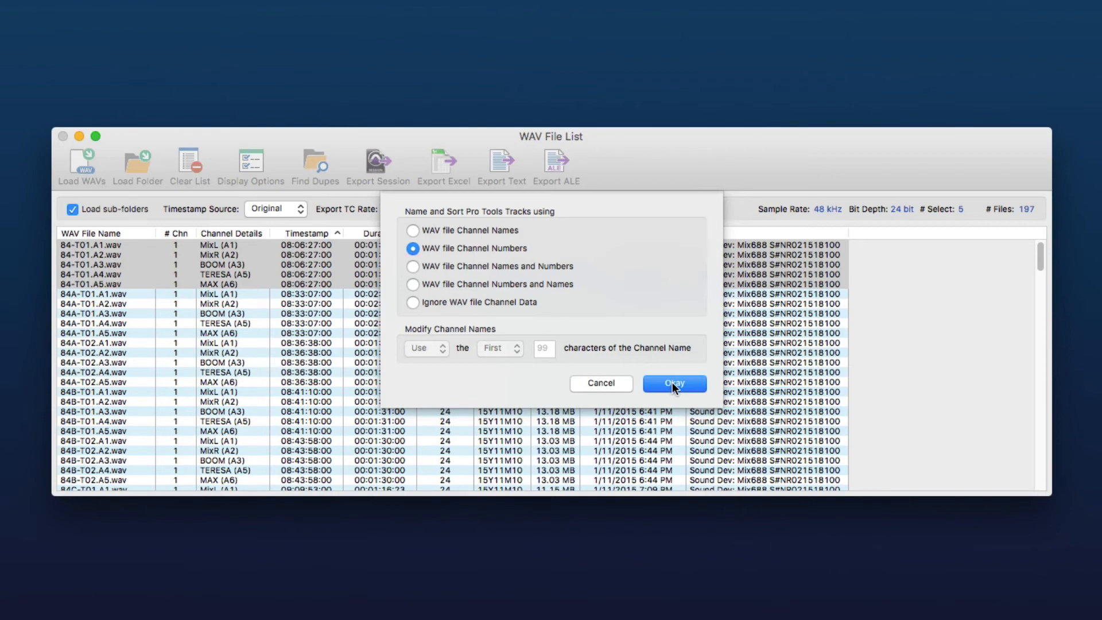
left_click(673, 383)
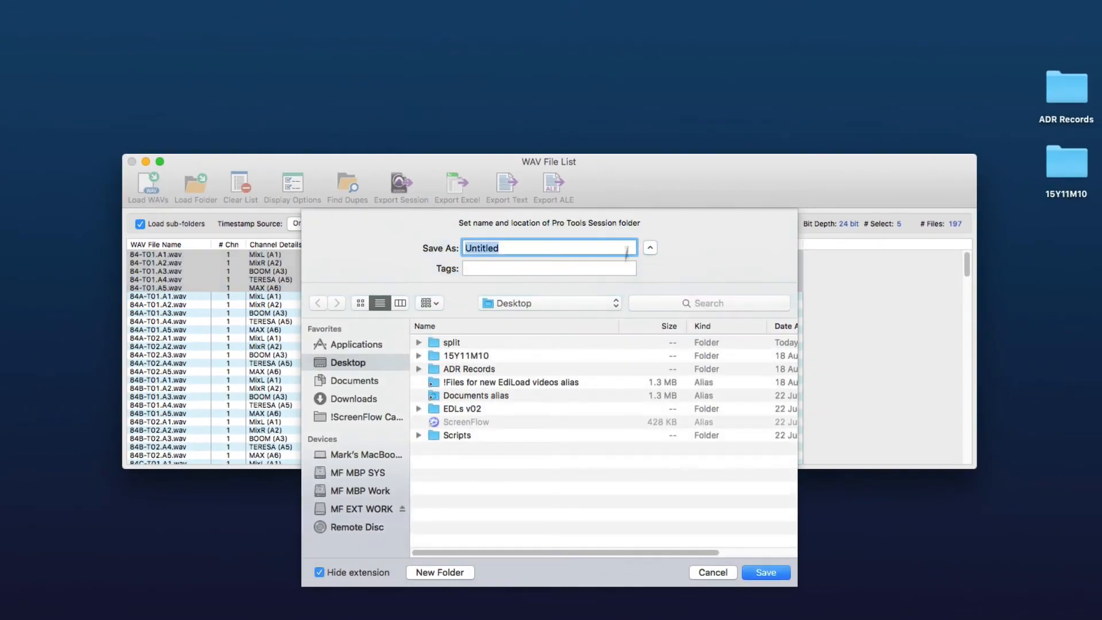
Step: Save the session as Untitled on the Desktop and acknowledge the created message
left_click(765, 572)
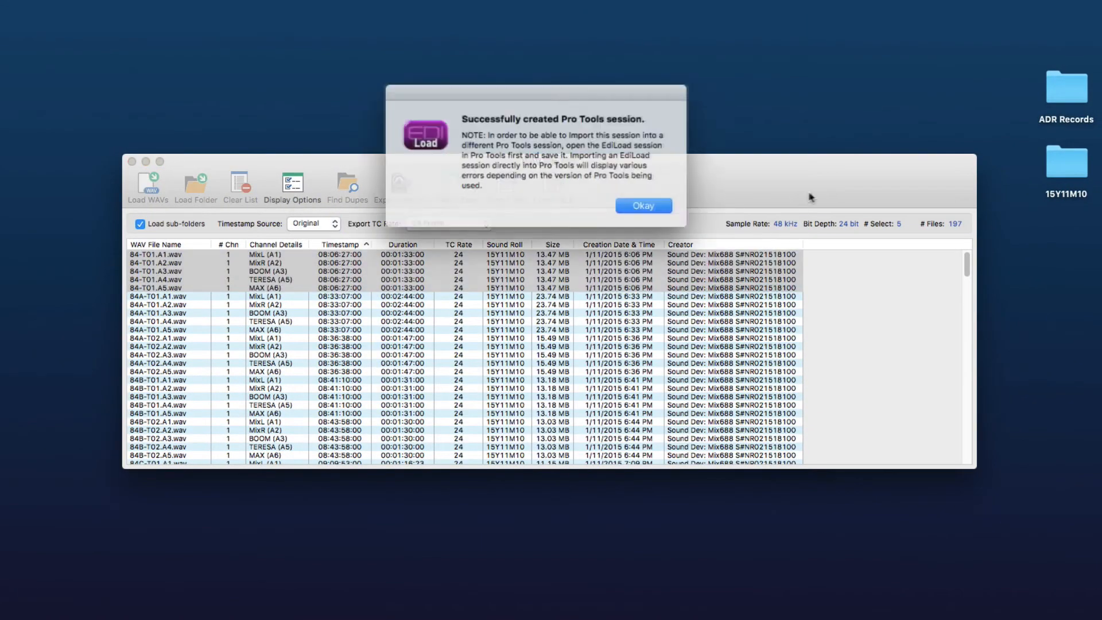
left_click(642, 206)
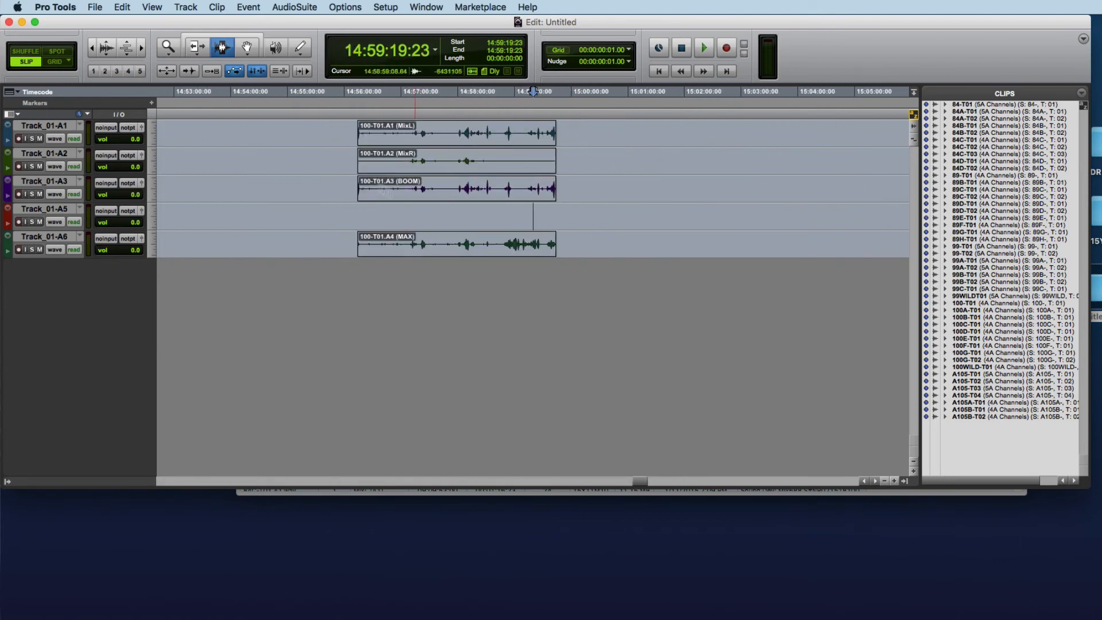
Step: Review the Track_01-A1 to A6 tracks holding MixL, MixR, BOOM and MAX clips, then launch EdiLoad
left_click(457, 243)
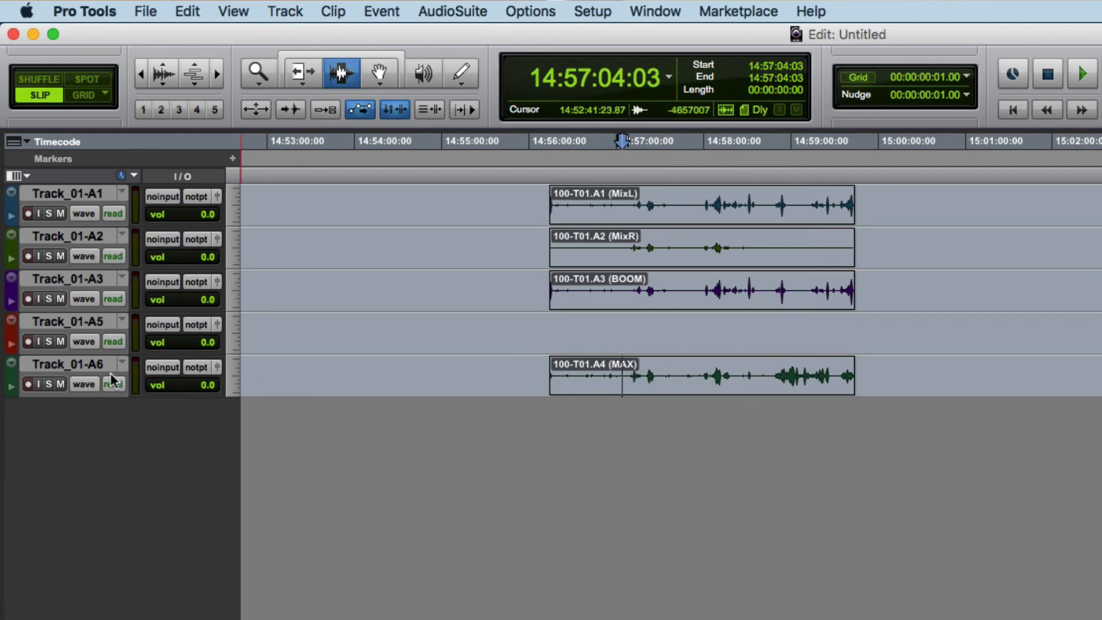
left_click(369, 162)
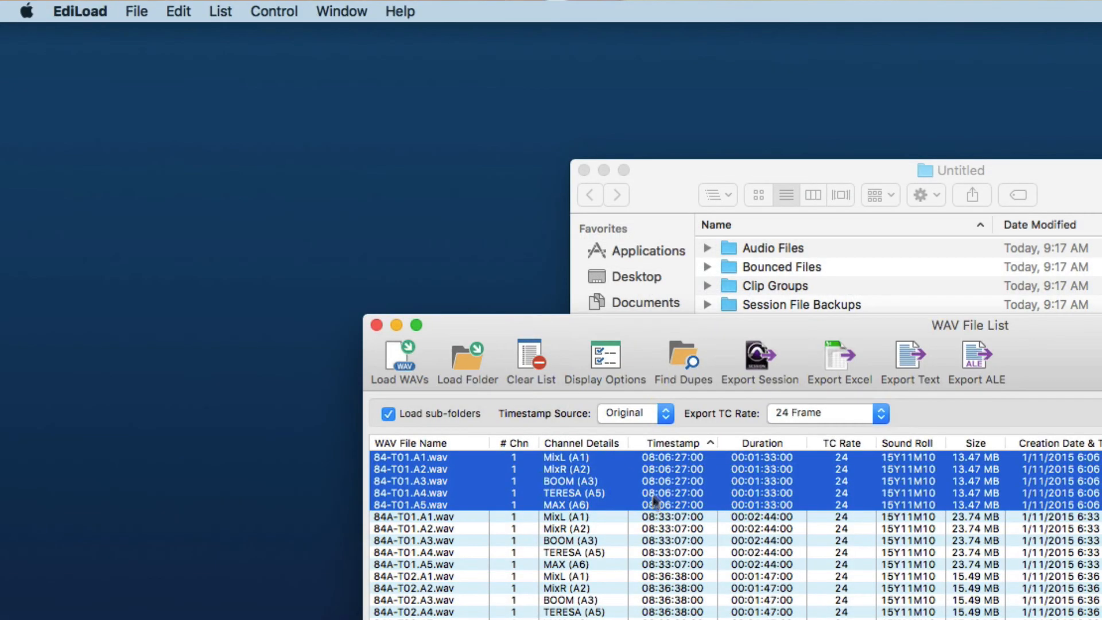
left_click(422, 505)
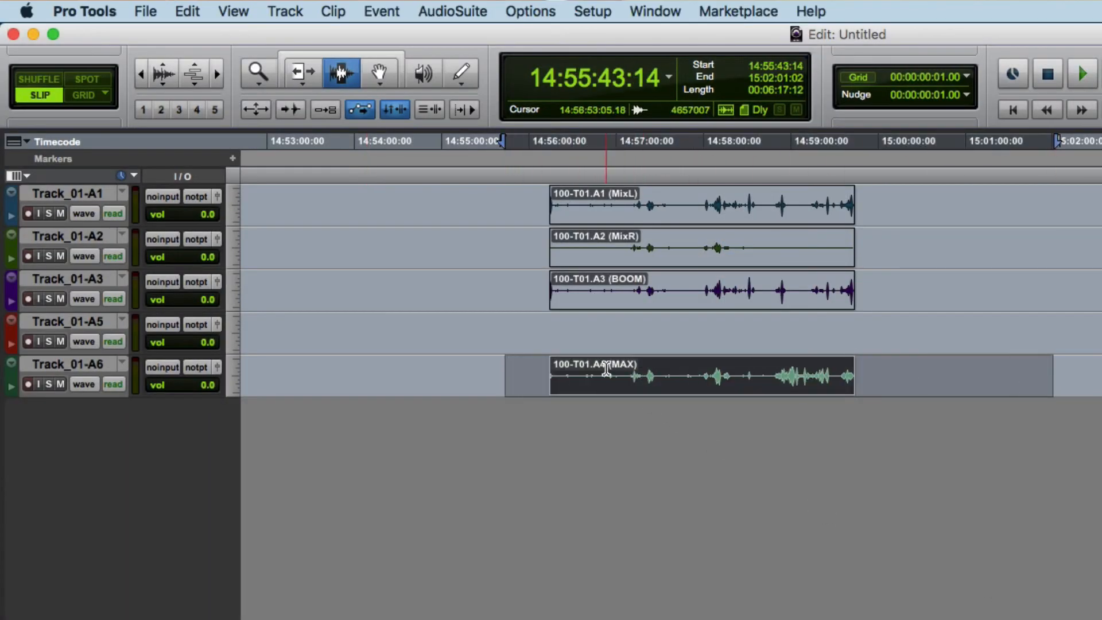
mouse_move(590, 372)
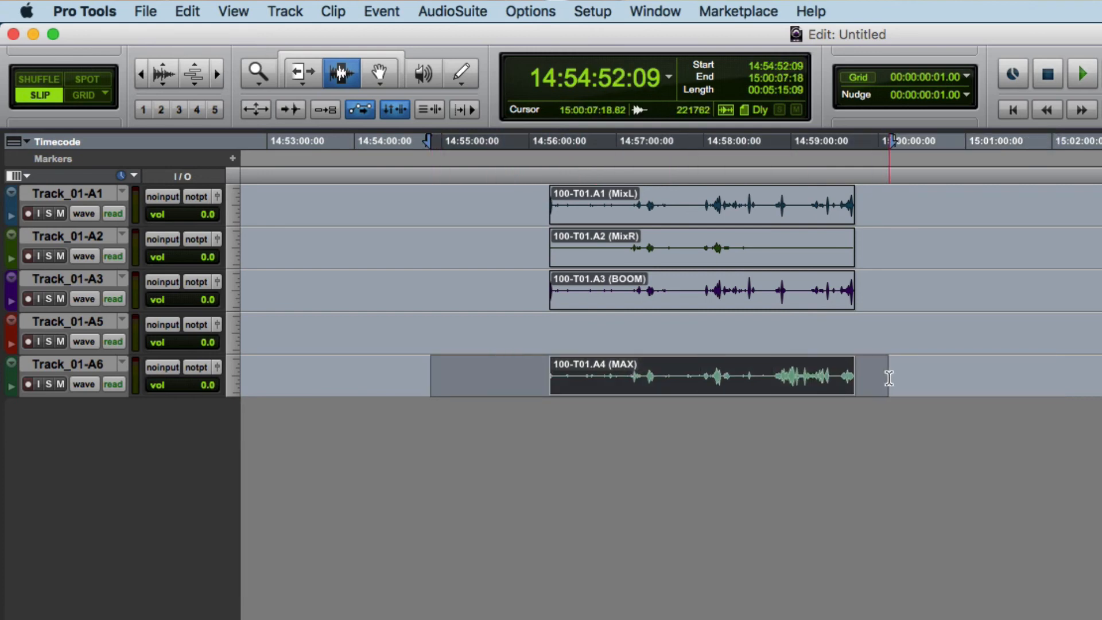
left_click(610, 363)
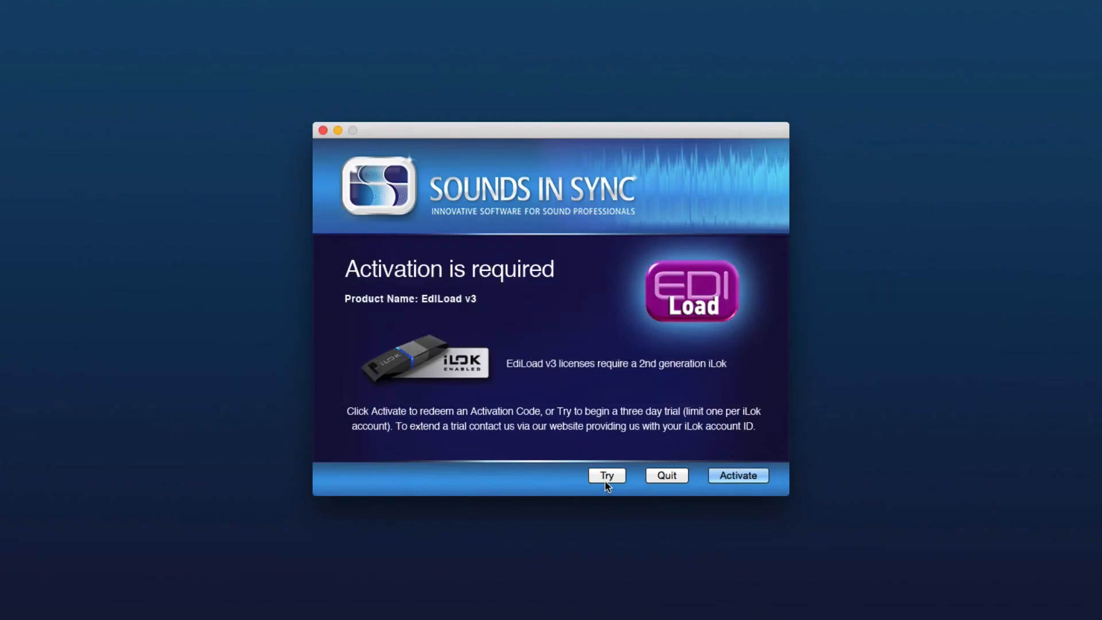
mouse_move(607, 485)
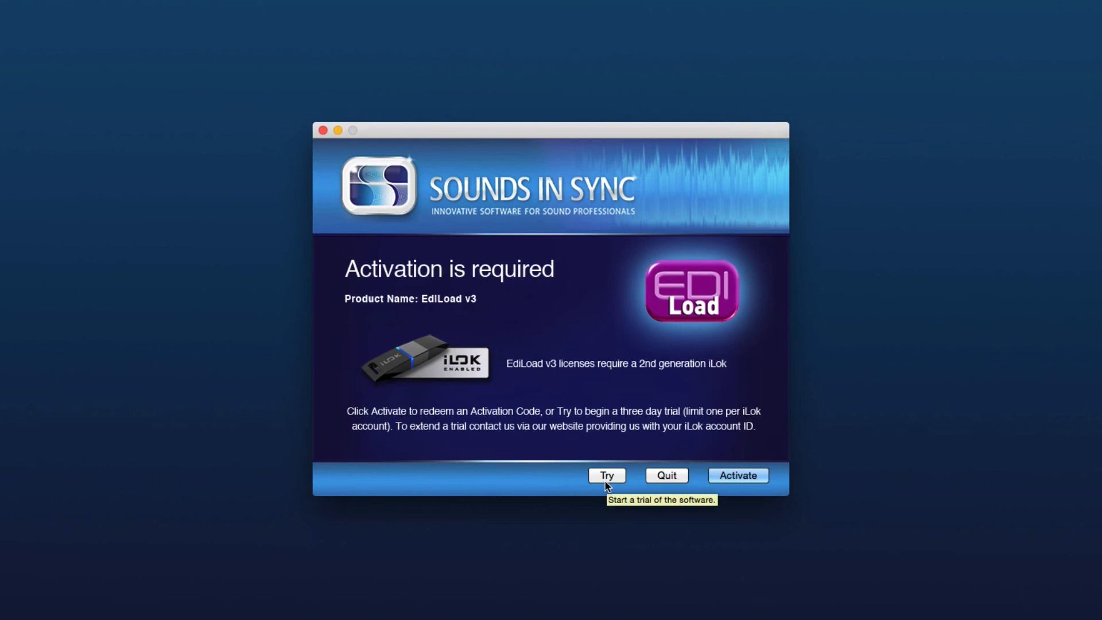